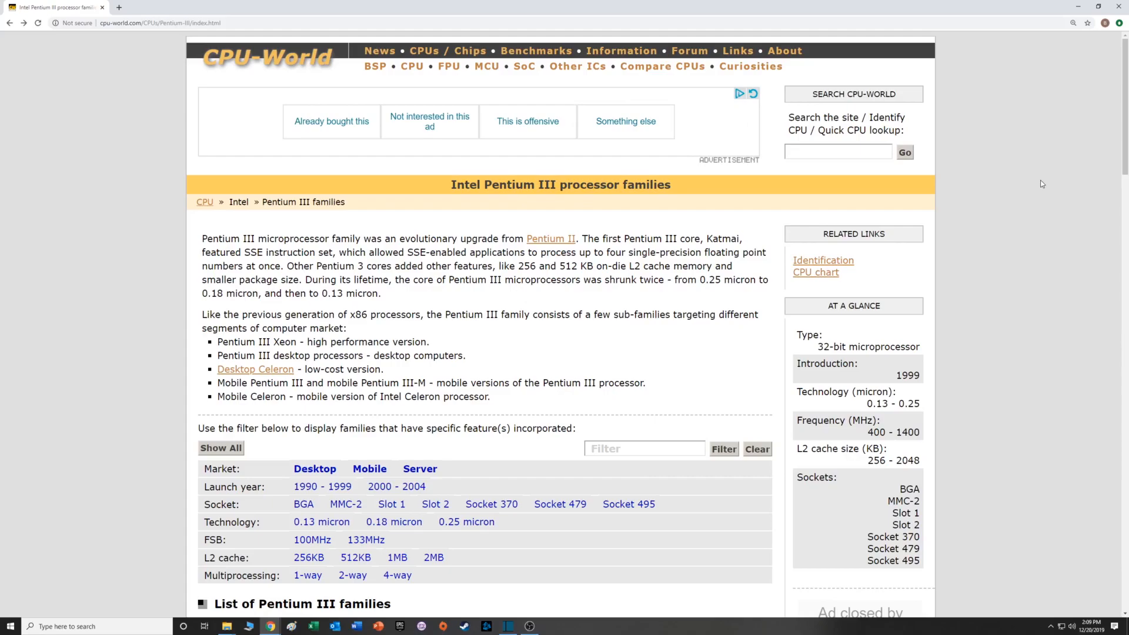
mouse_move(993, 223)
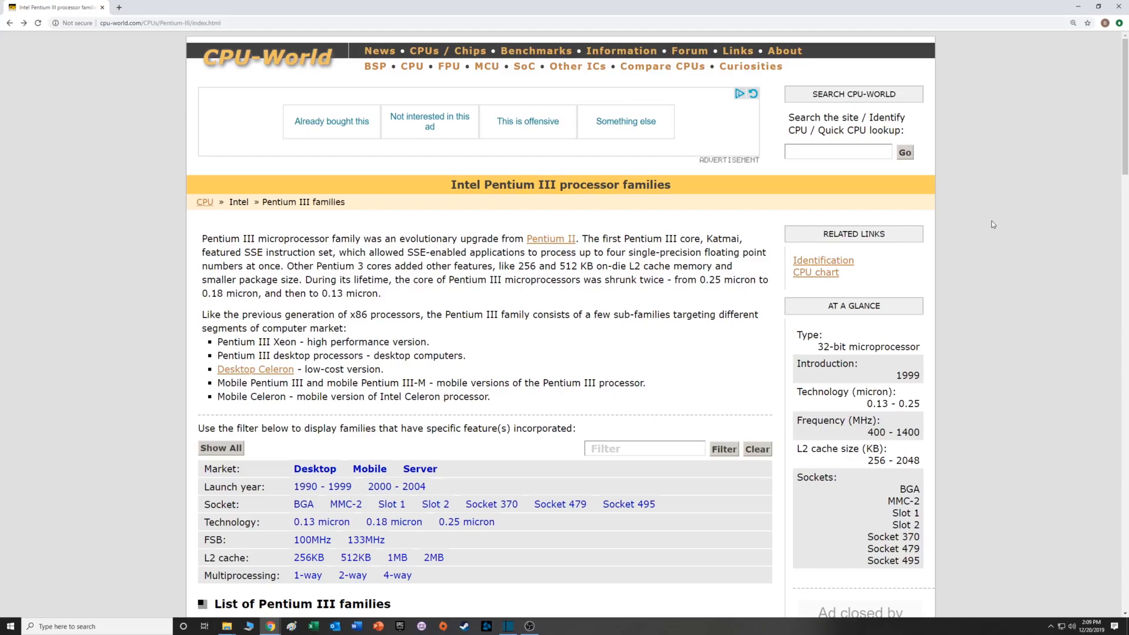
mouse_move(998, 293)
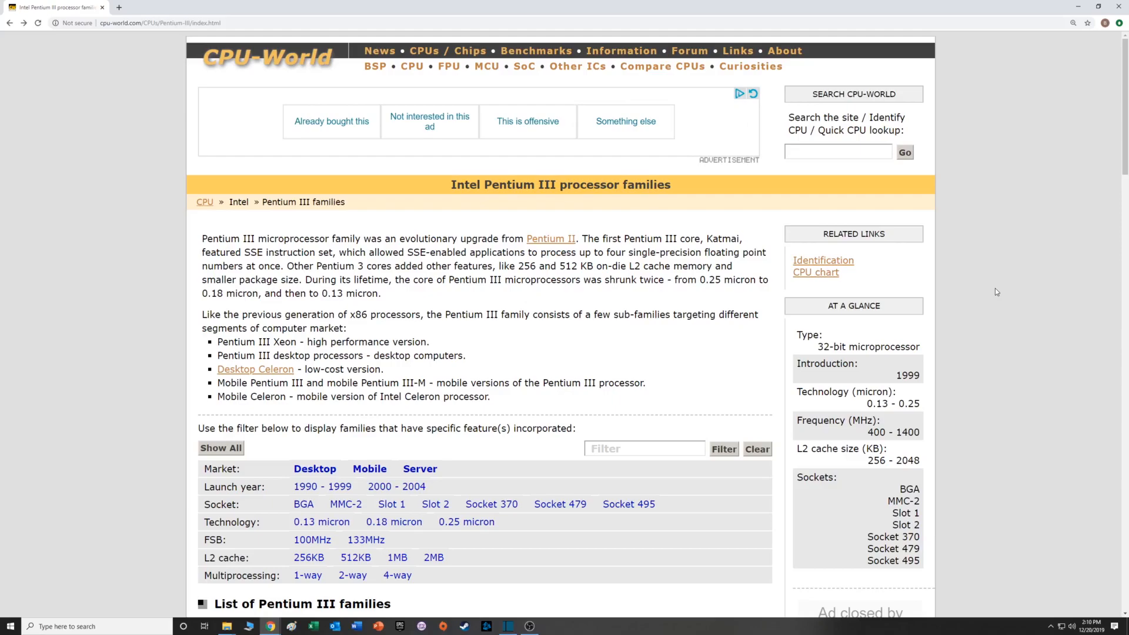
Scroll to the Pentium III family list showing the Katmai and Coppermine entries.
scroll(down, 3)
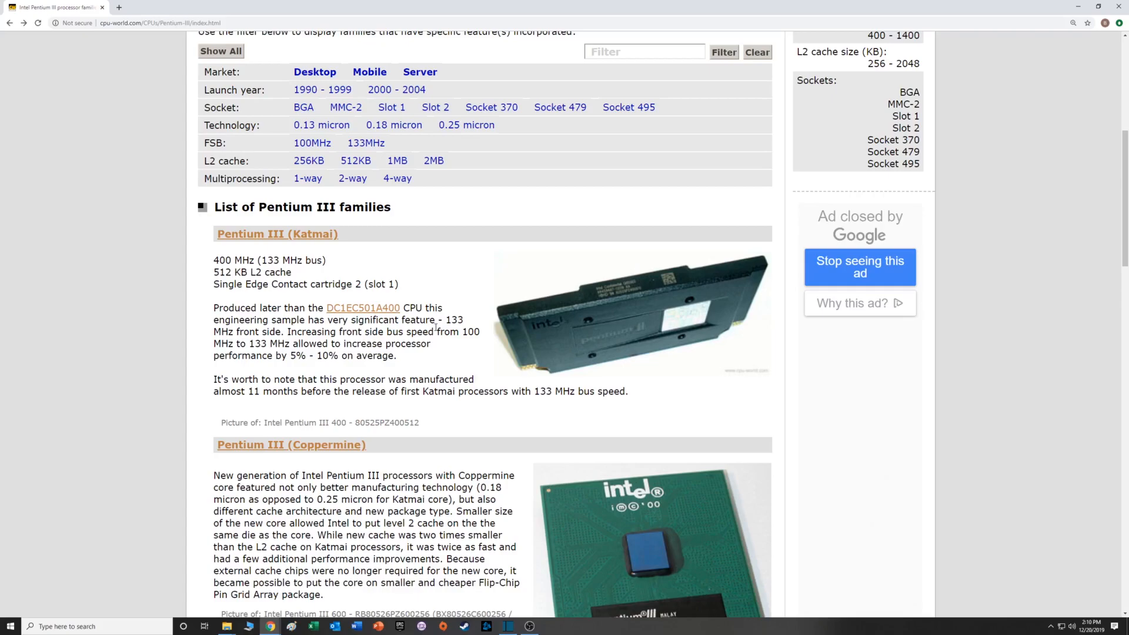
Scroll the family list down to the Coppermine-T and Tualatin entries.
scroll(down, 3)
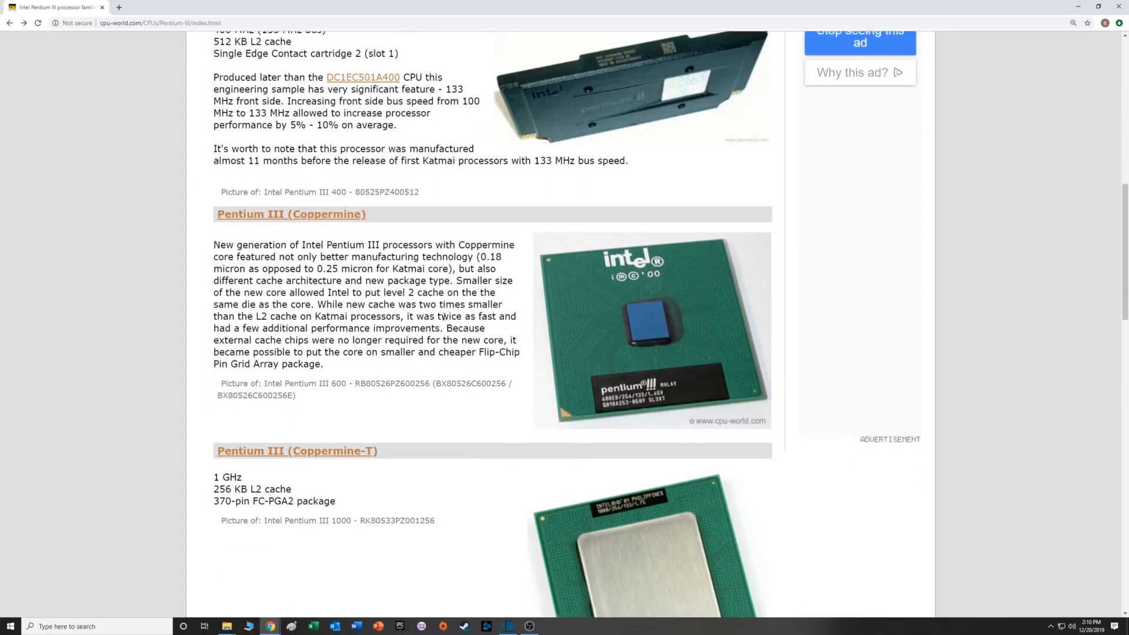
scroll(down, 3)
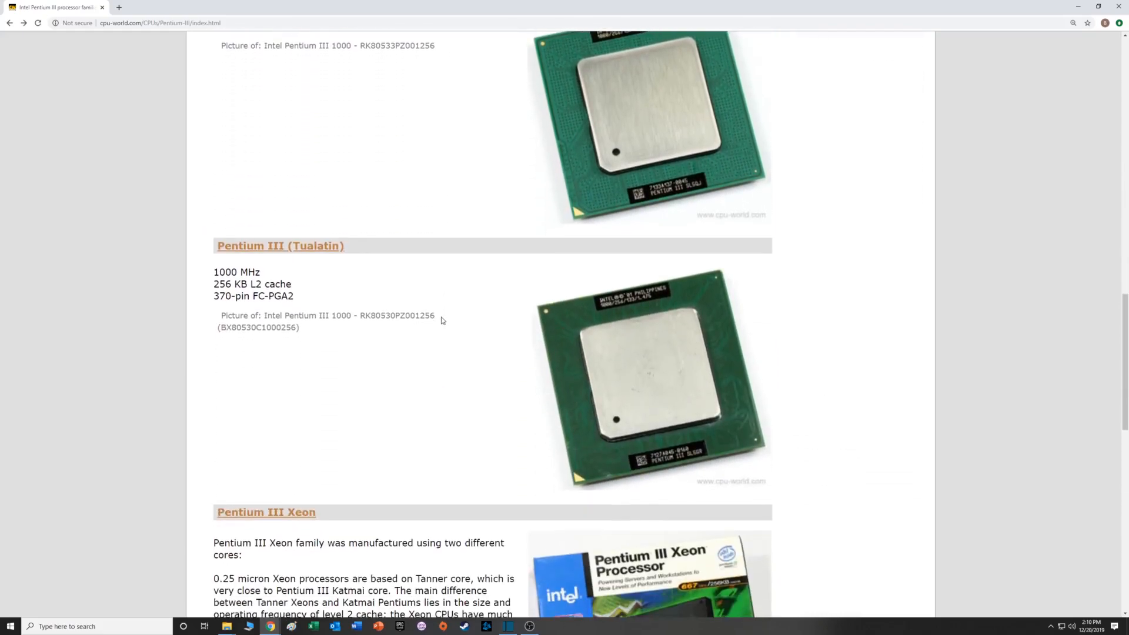
mouse_move(458, 363)
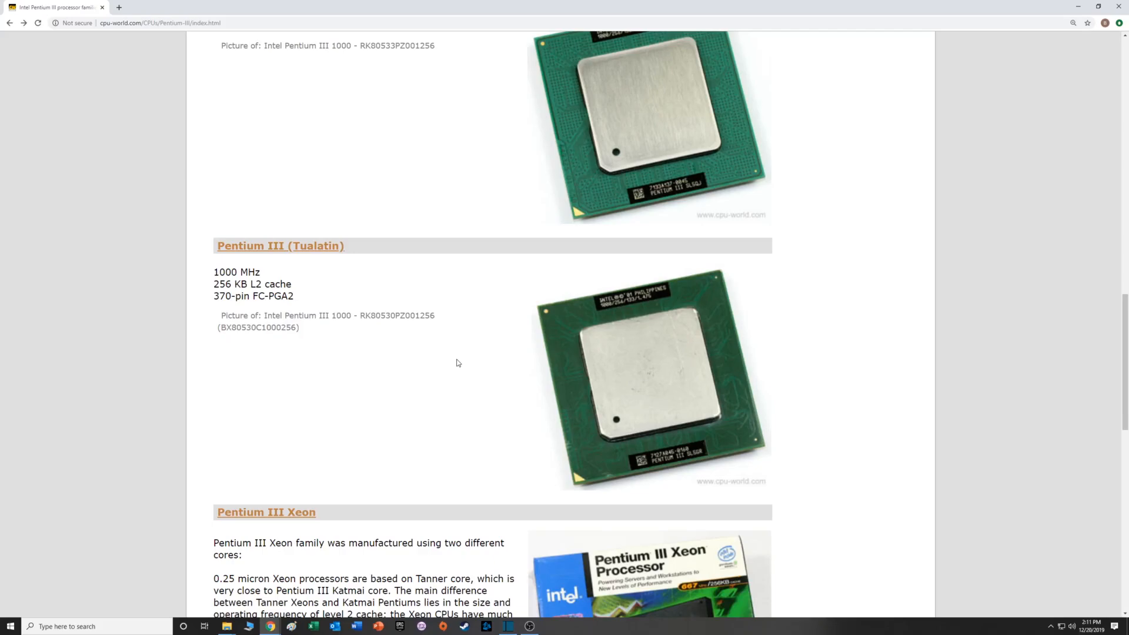
mouse_move(672, 376)
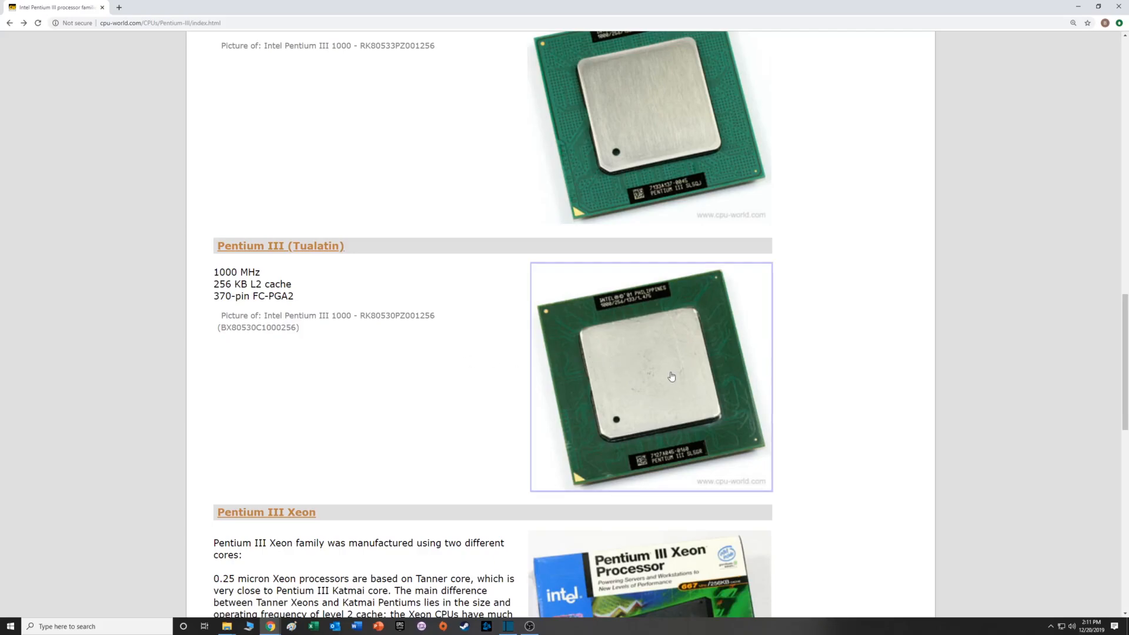
mouse_move(967, 506)
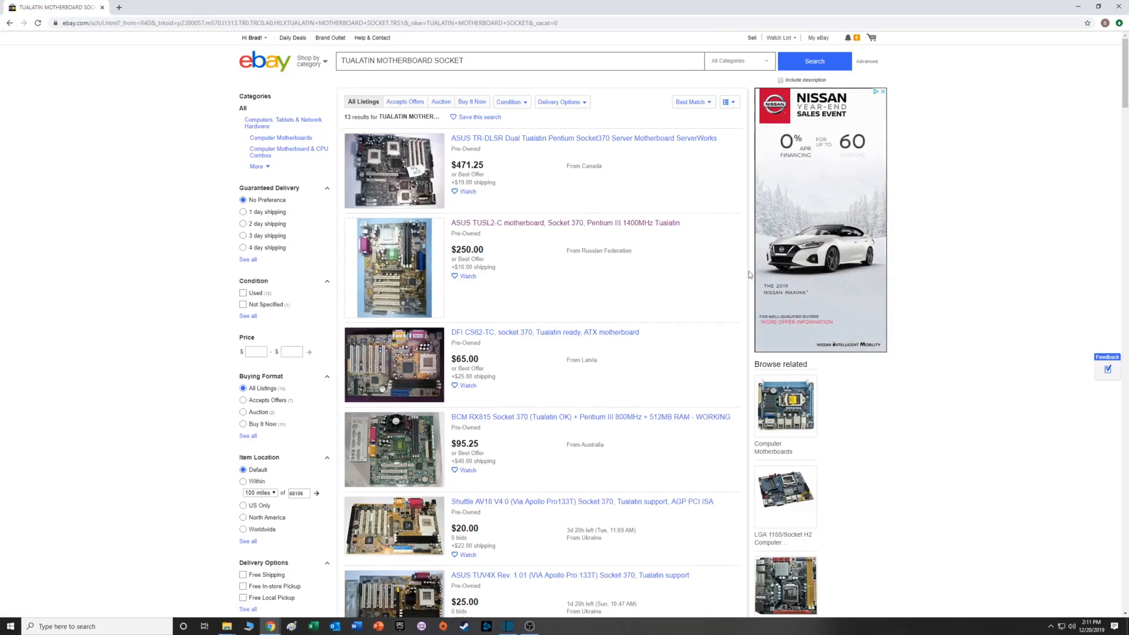
Scroll through the Tualatin motherboard results past international sellers to fewer-word matches.
scroll(down, 3)
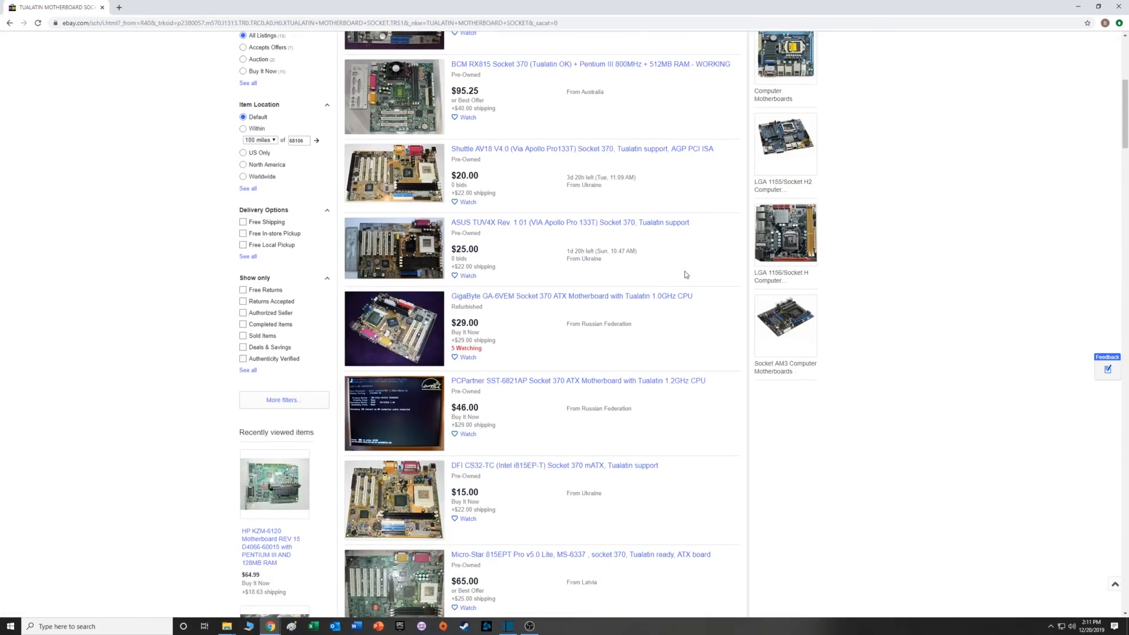
scroll(down, 3)
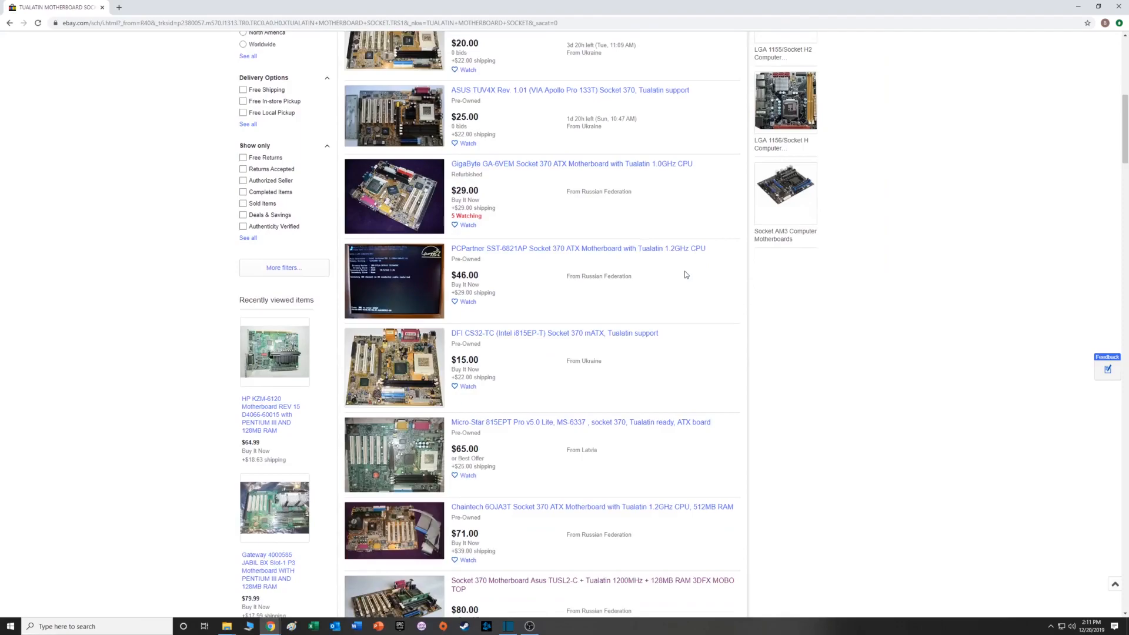
scroll(down, 3)
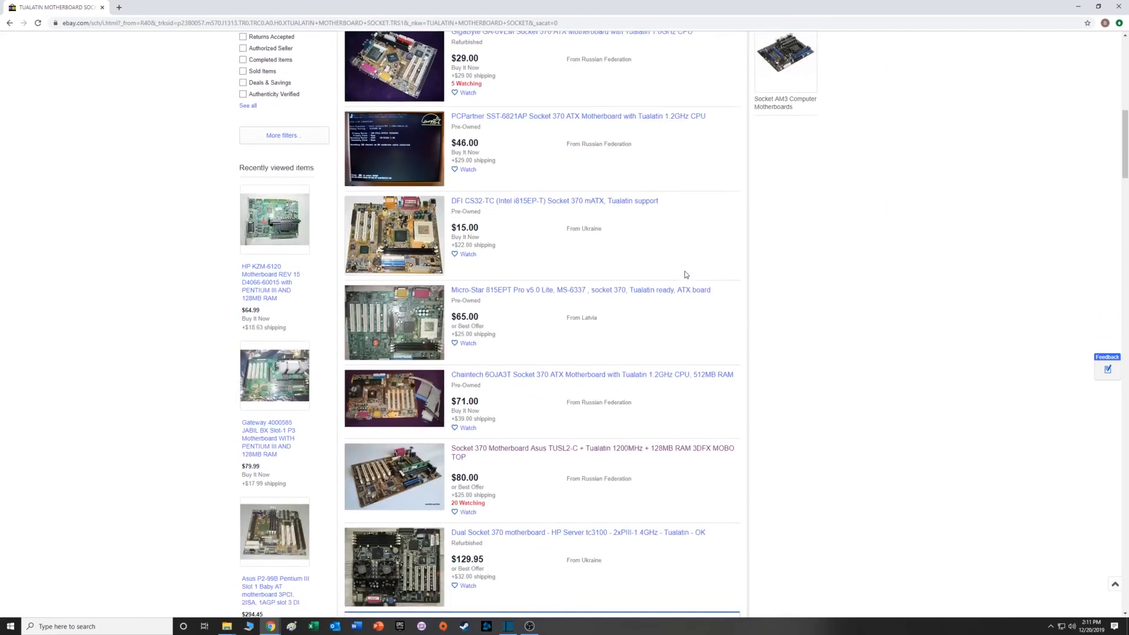
scroll(down, 3)
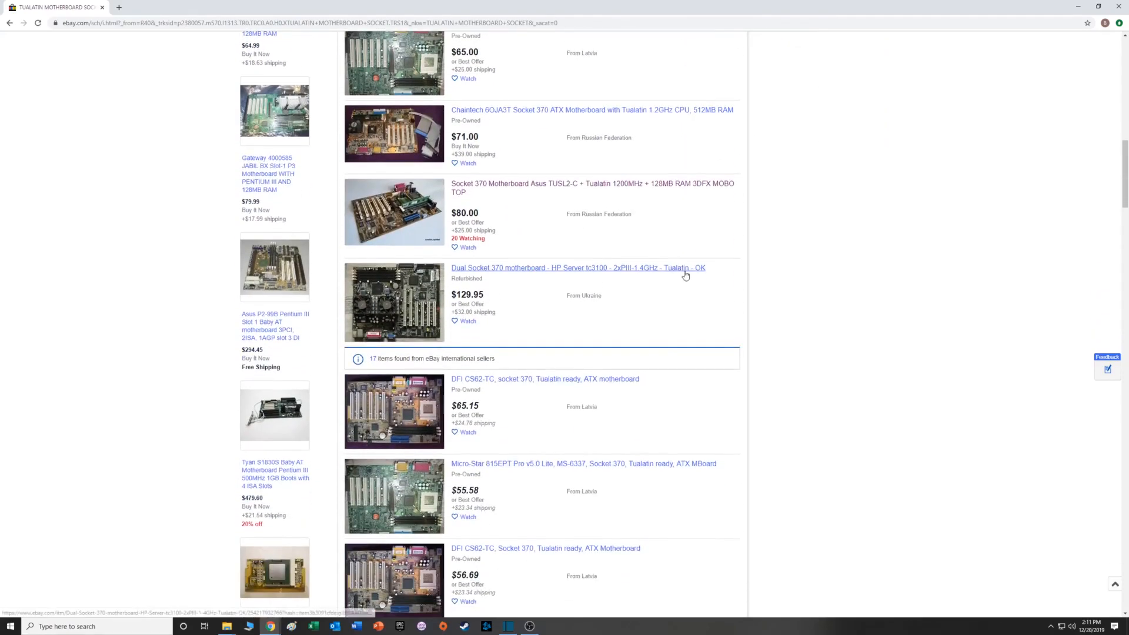
scroll(down, 3)
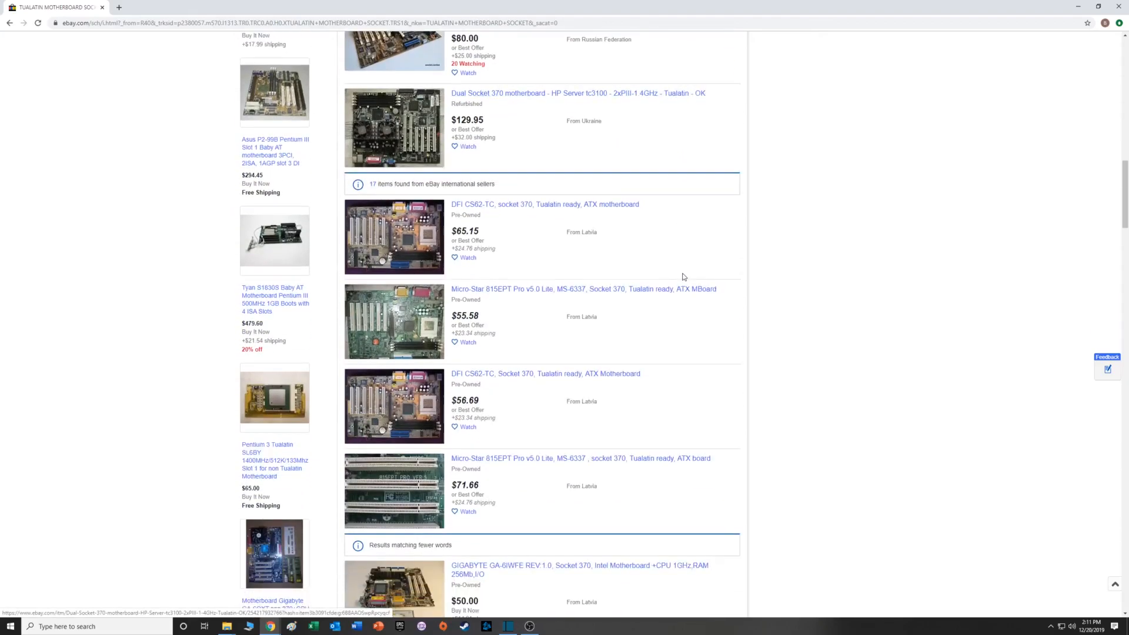
scroll(down, 3)
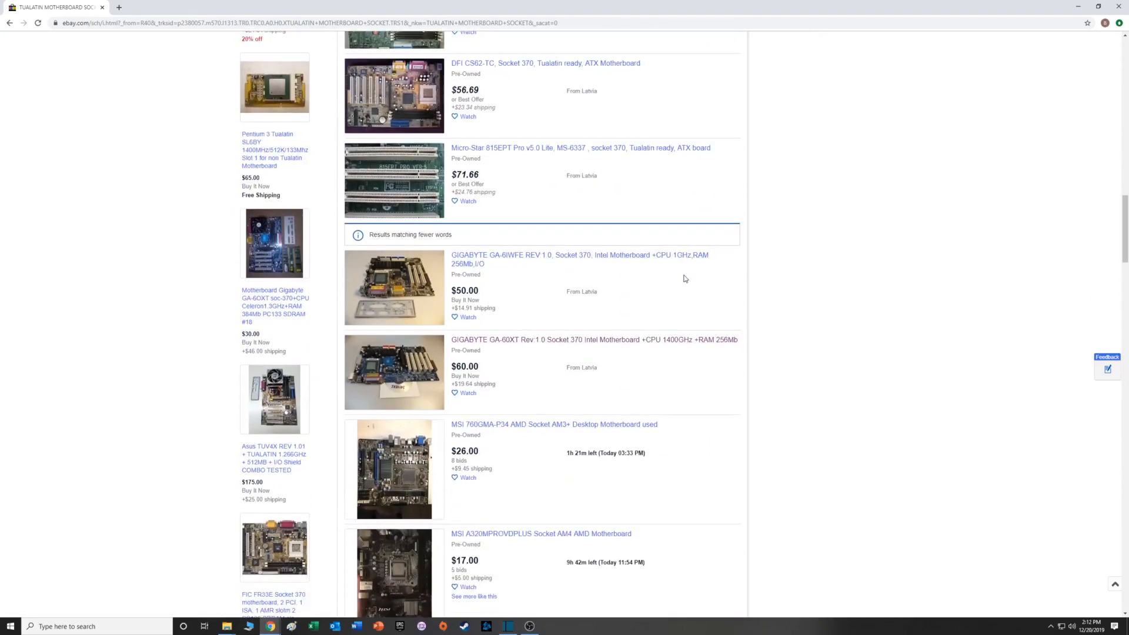
mouse_move(684, 285)
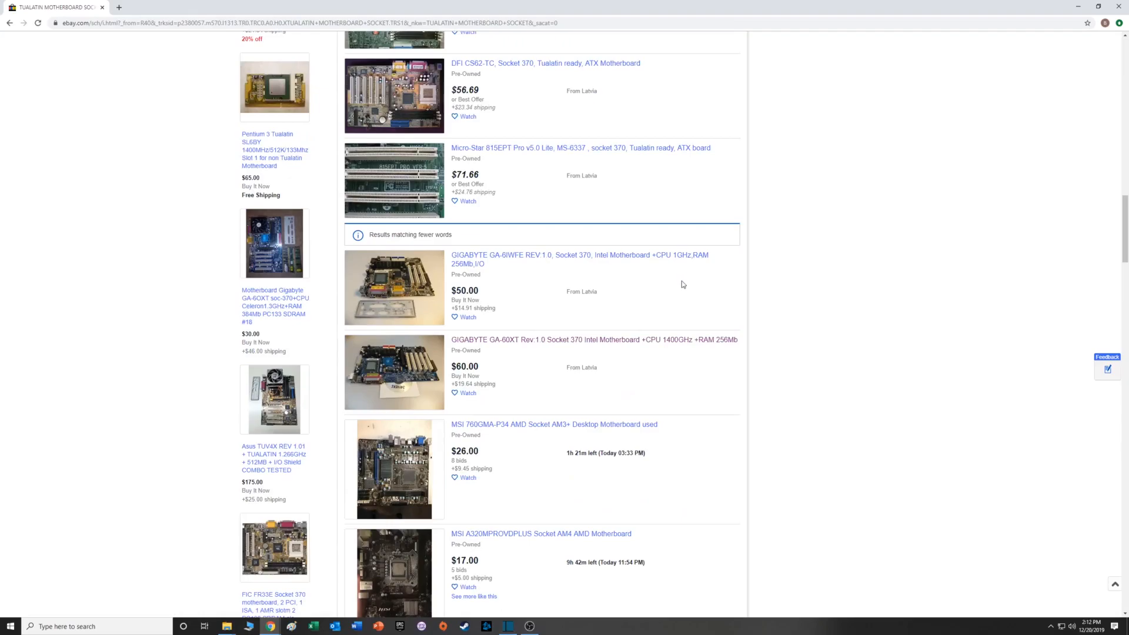
scroll(down, 3)
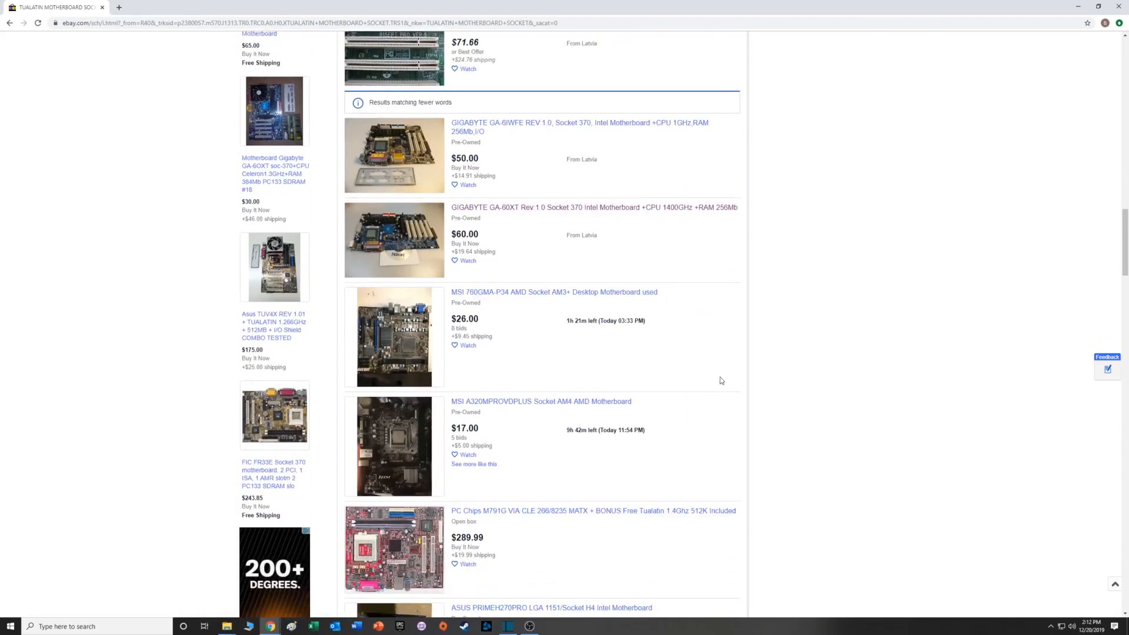
scroll(down, 3)
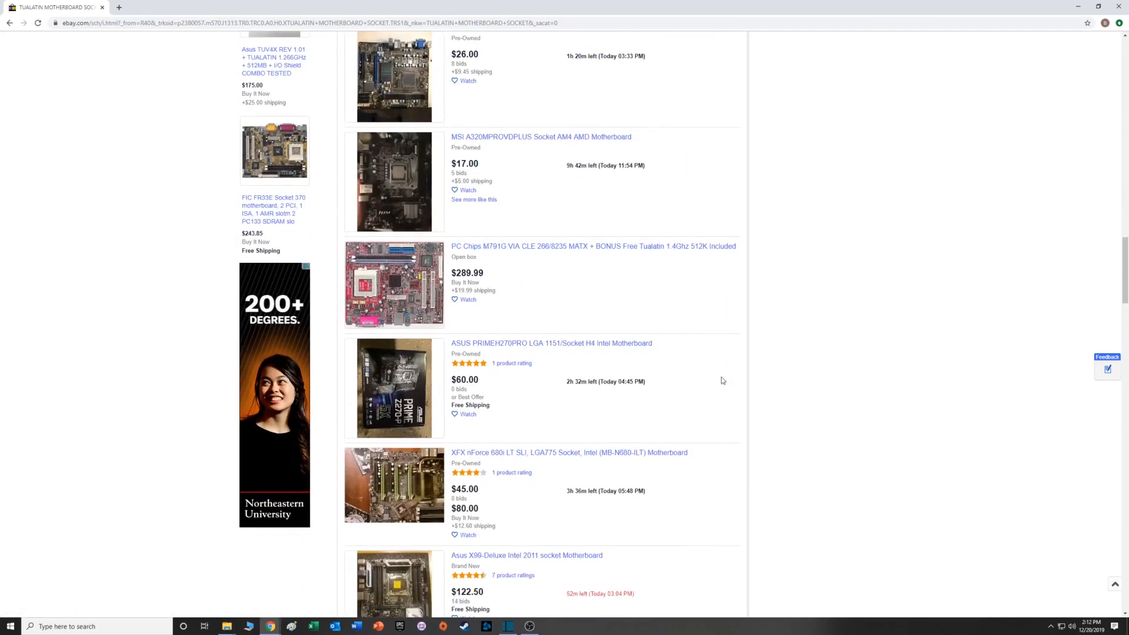
scroll(down, 3)
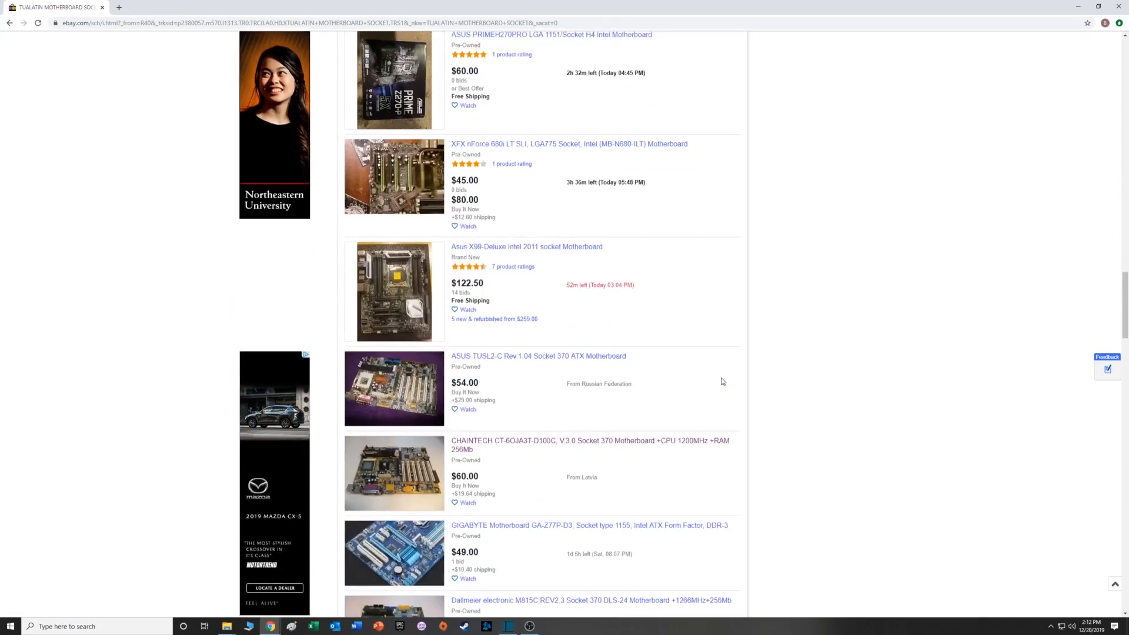
scroll(down, 3)
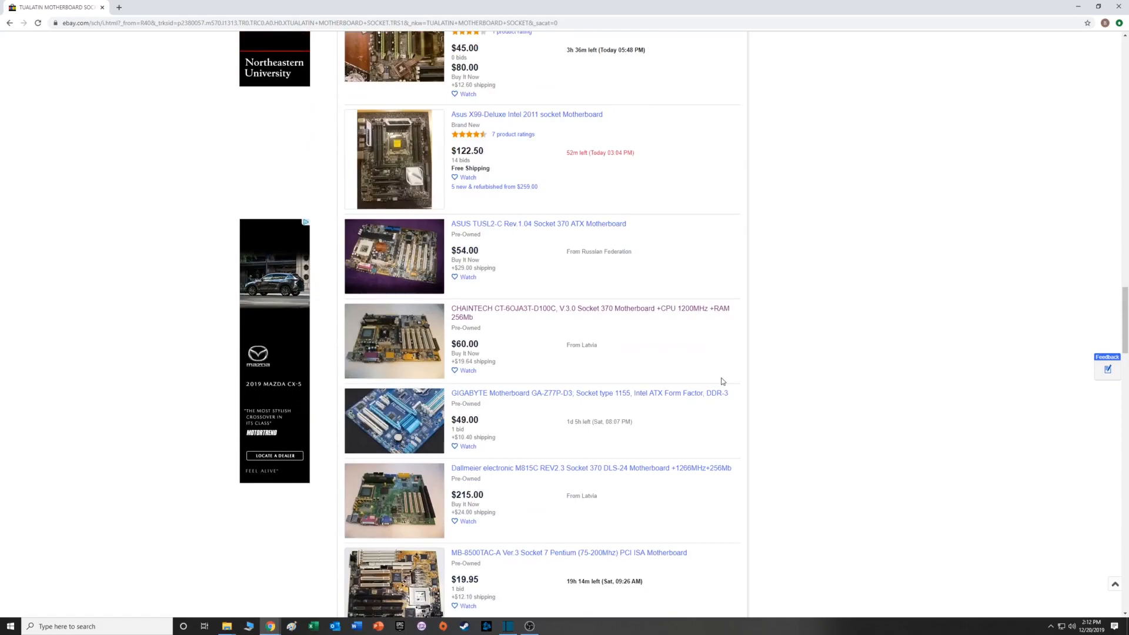
scroll(down, 3)
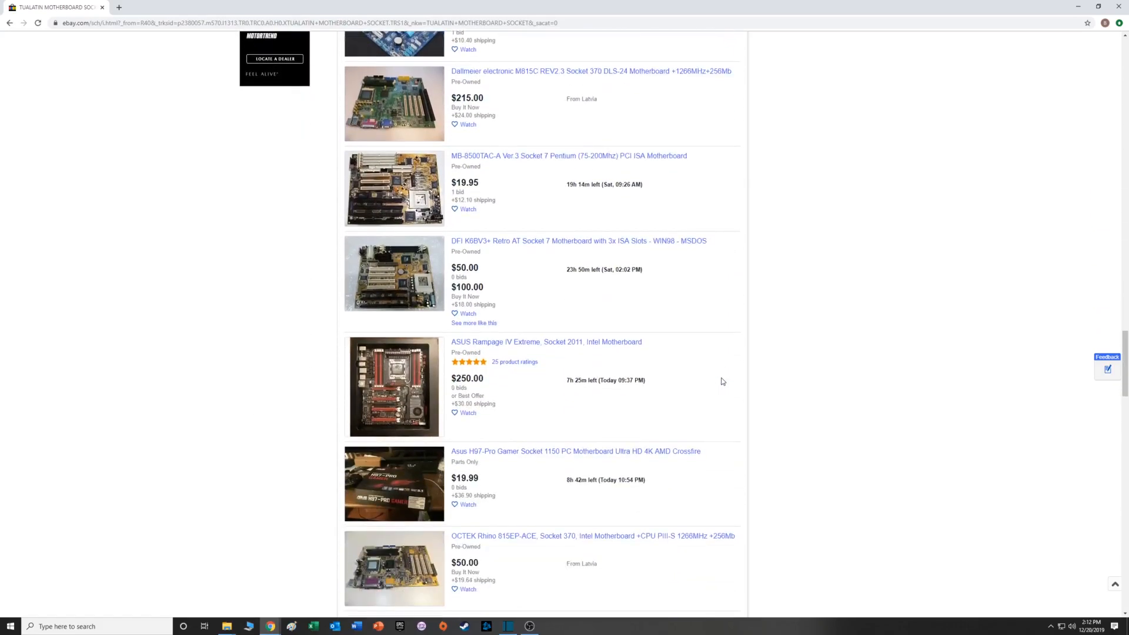
mouse_move(790, 382)
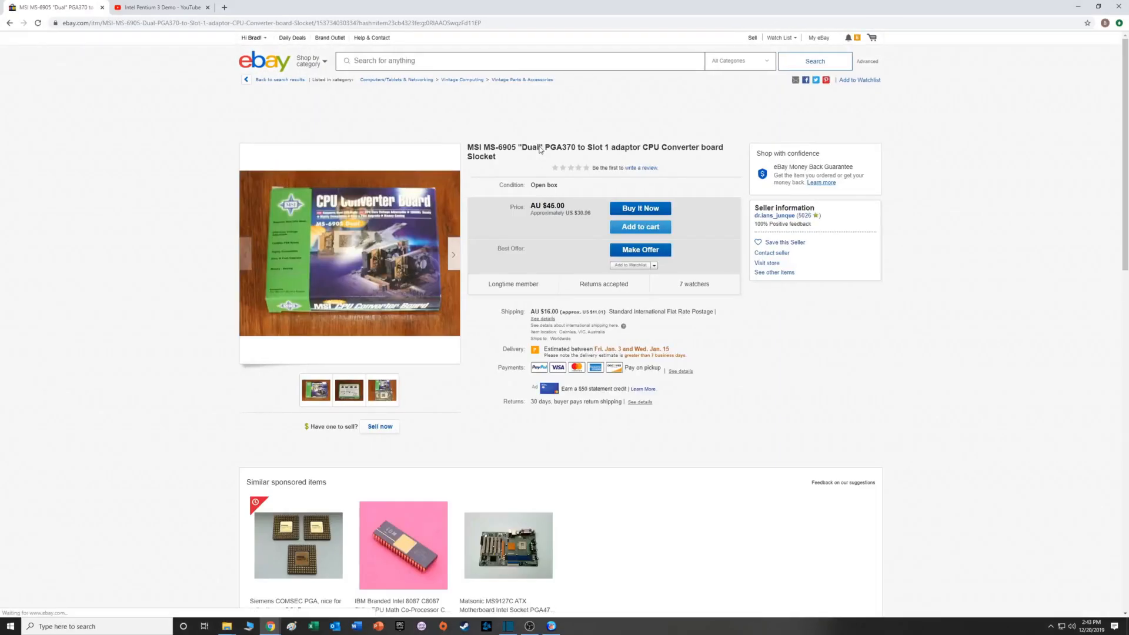
mouse_move(367, 265)
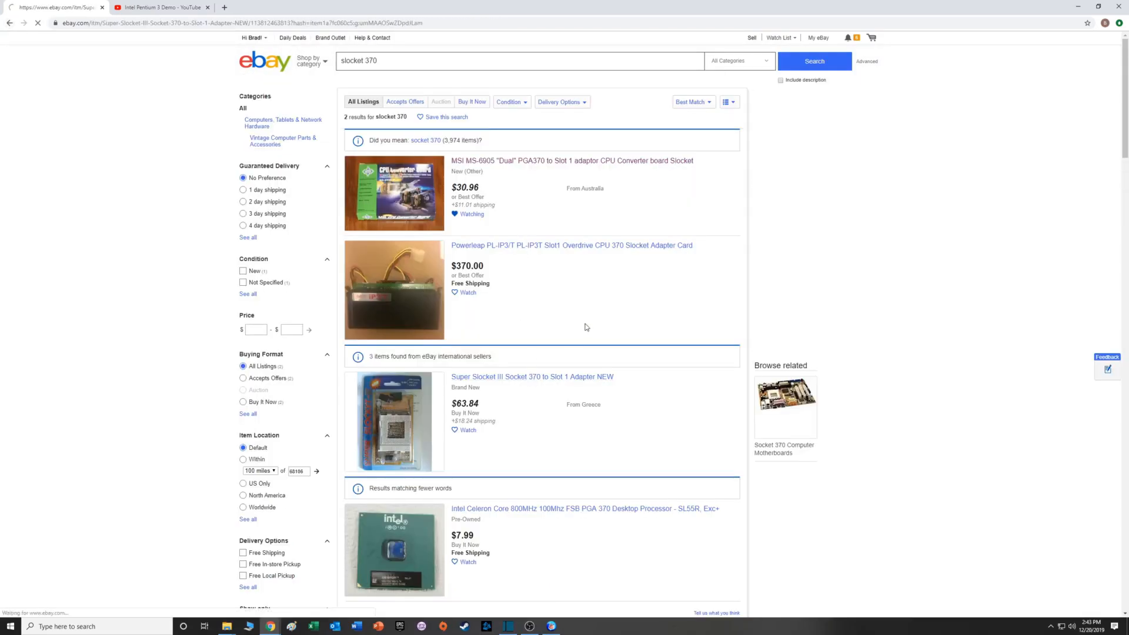
Open the Super Slocket III listing, then the Slotket adapter with Celeron 366/66.
click(533, 376)
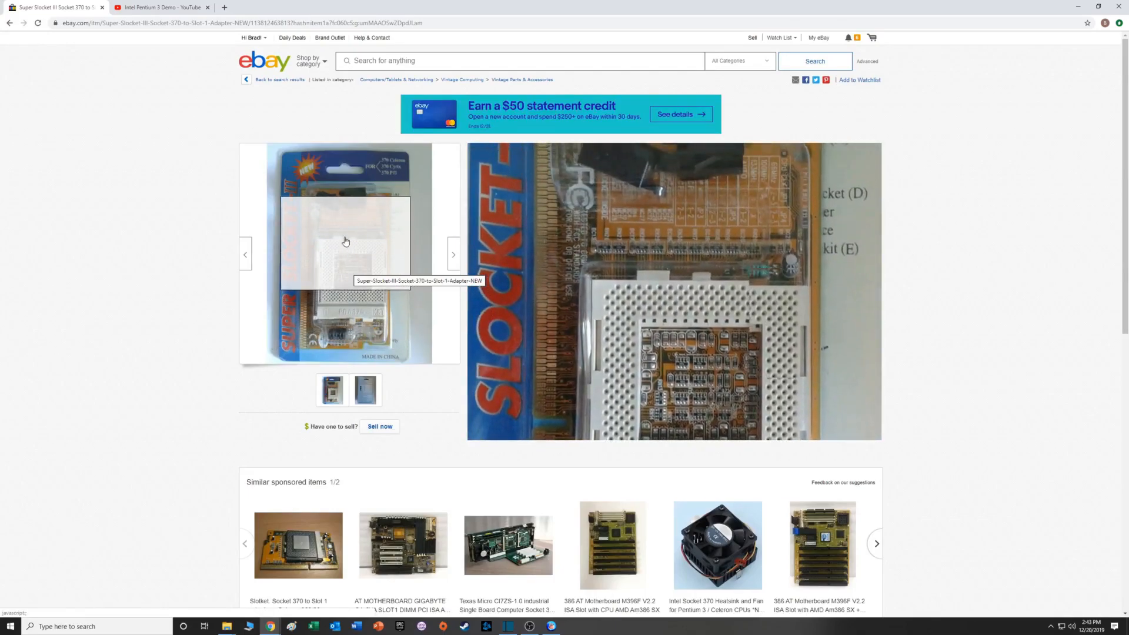
mouse_move(347, 182)
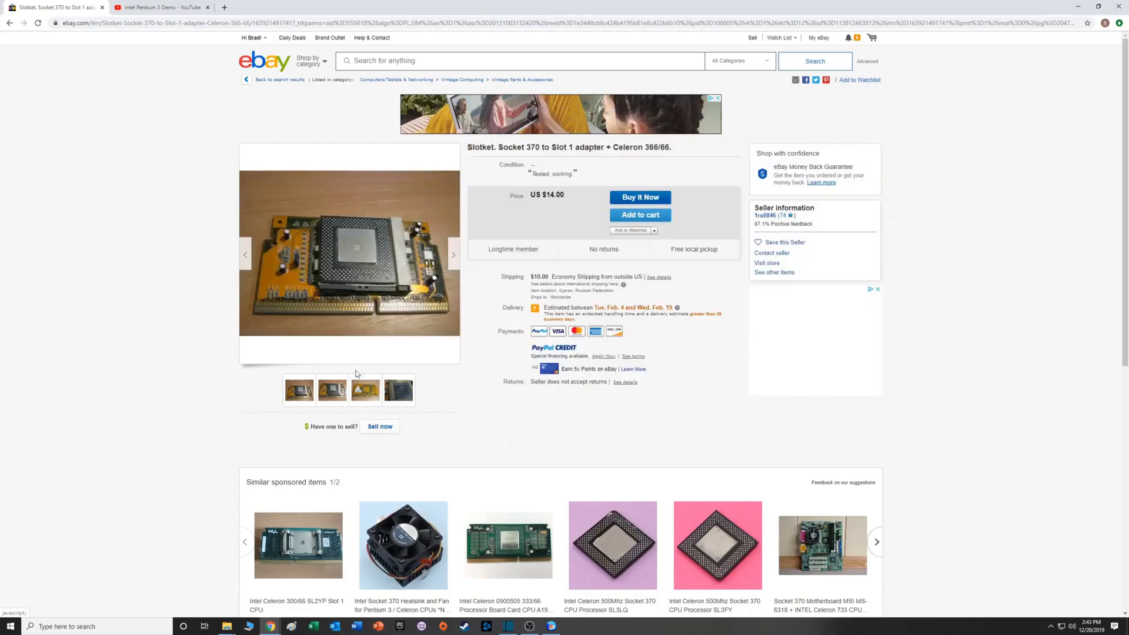
click(398, 390)
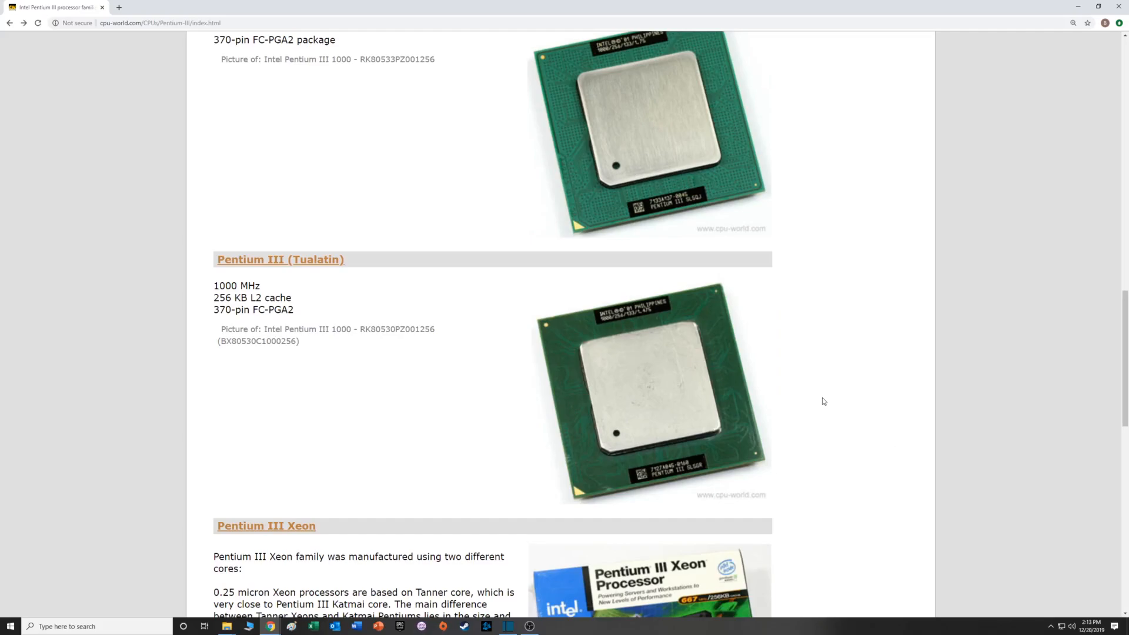
mouse_move(820, 398)
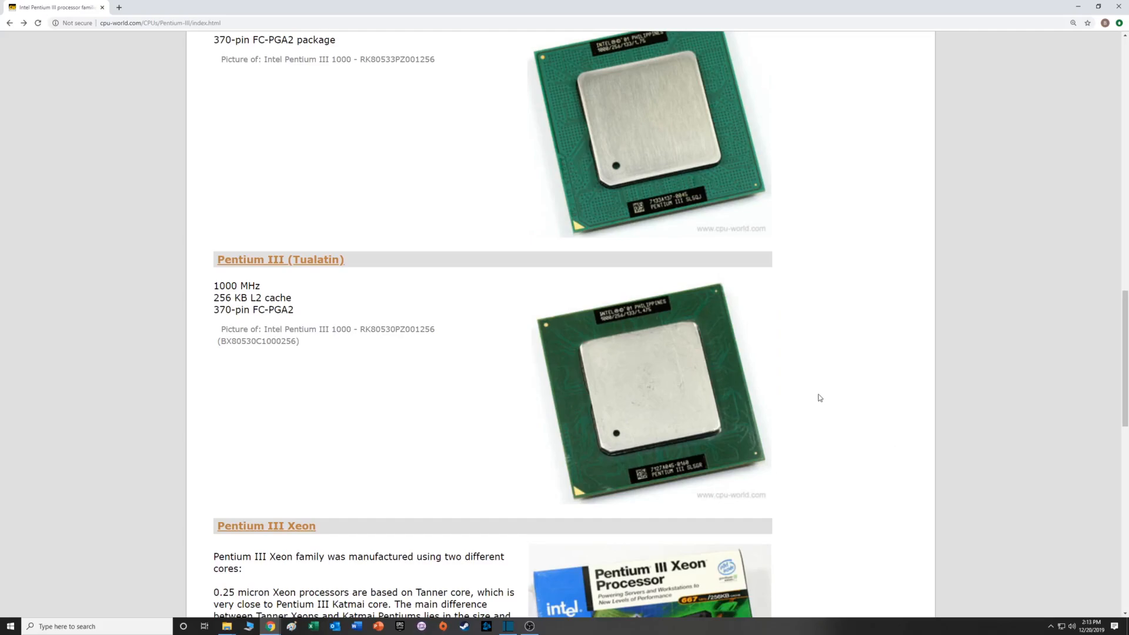
Scroll back up to the 'List of Pentium III families' heading with Katmai and Coppermine.
scroll(up, 3)
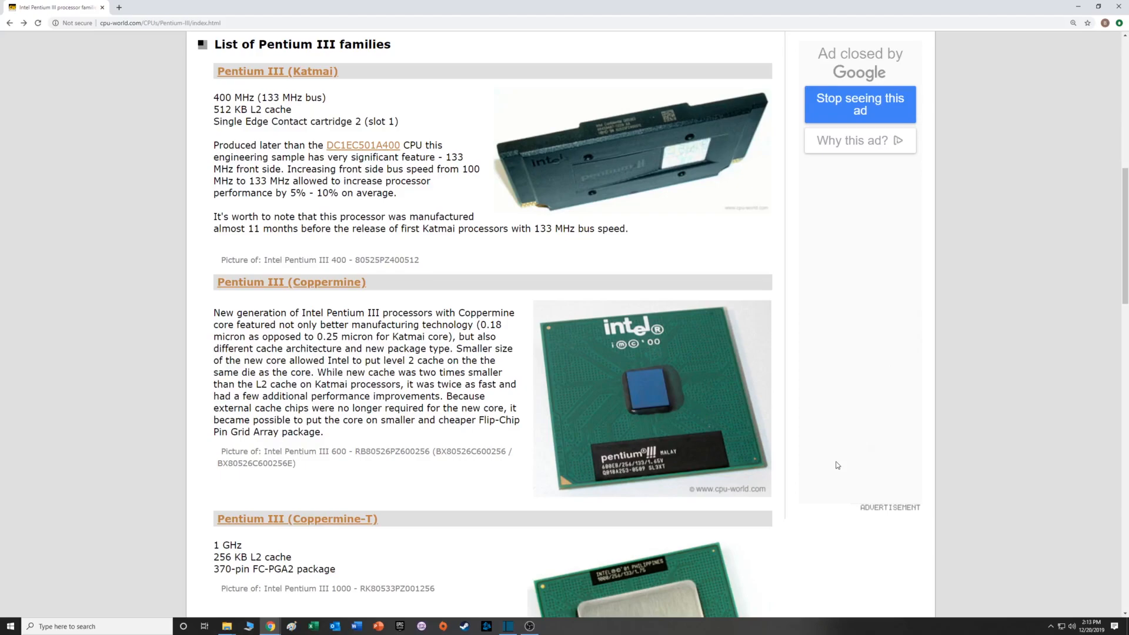
Open the Pentium III (Coppermine) page and scroll to its related families comparison.
click(291, 282)
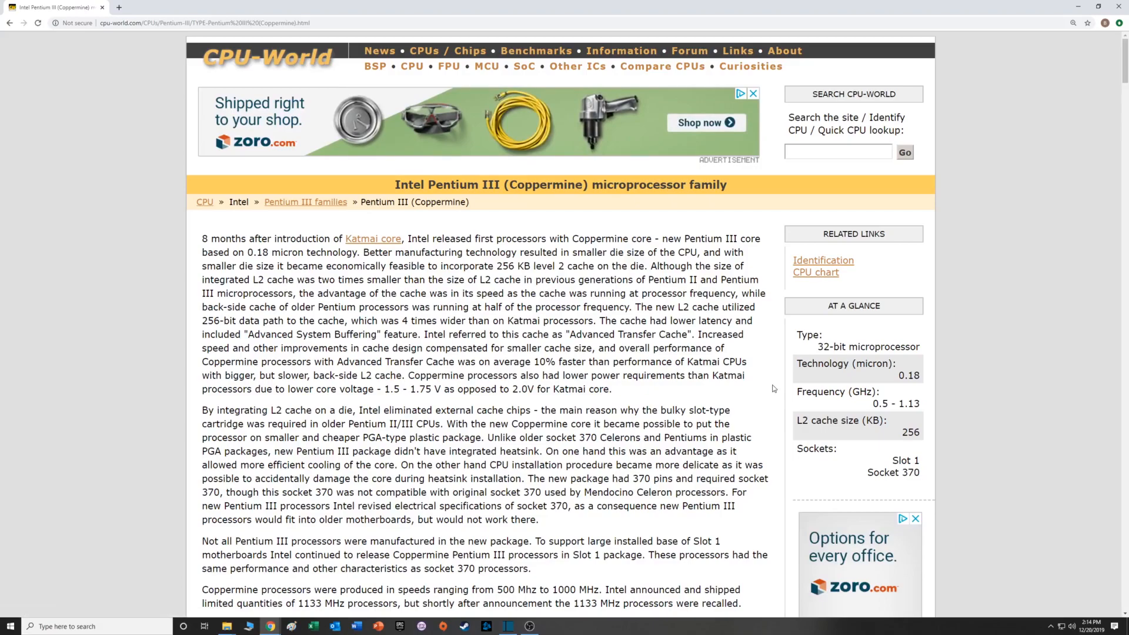
scroll(down, 3)
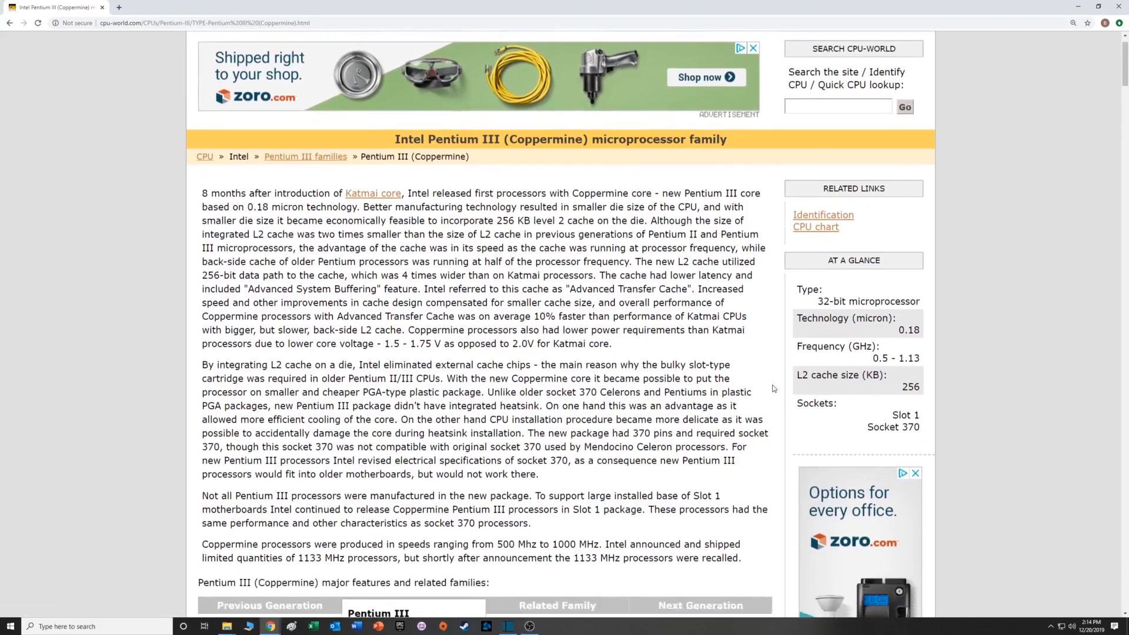
scroll(down, 3)
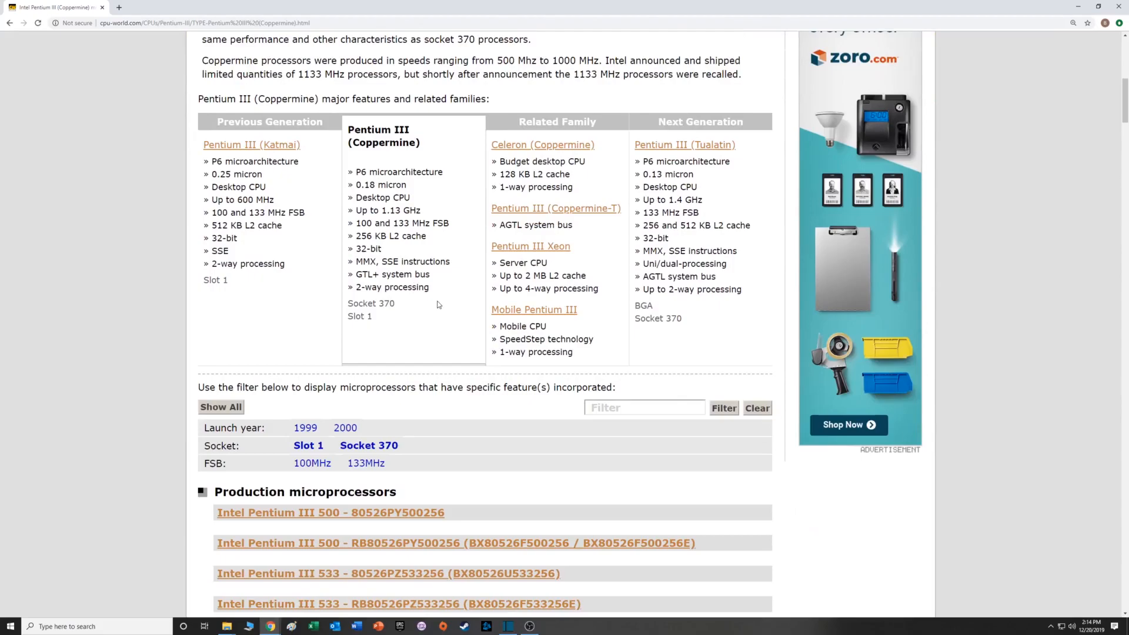
mouse_move(424, 298)
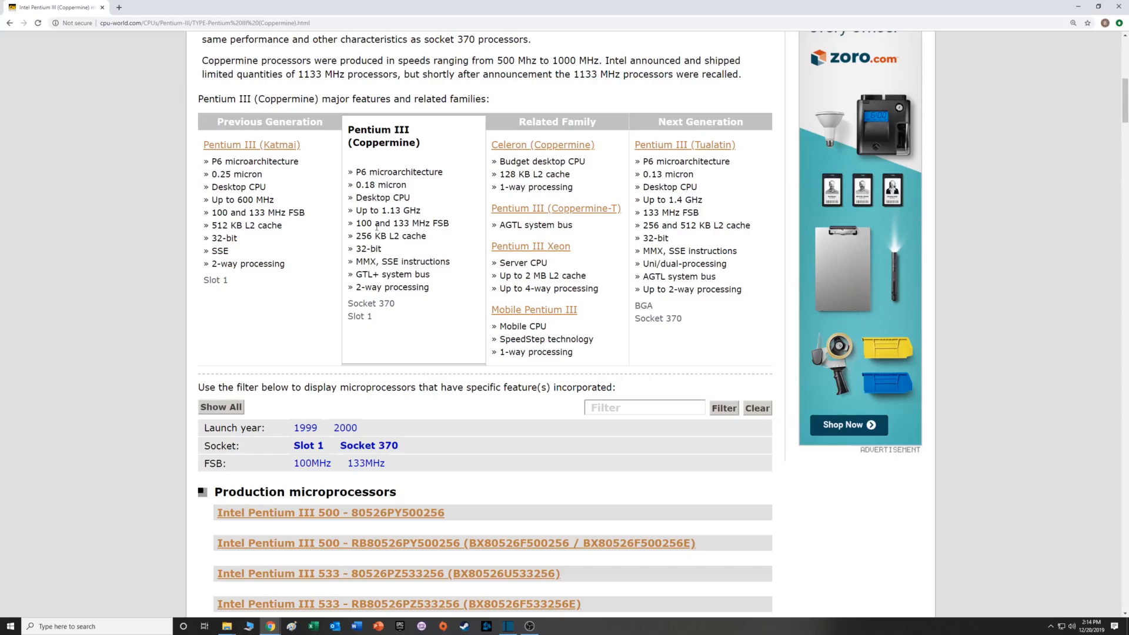
mouse_move(410, 245)
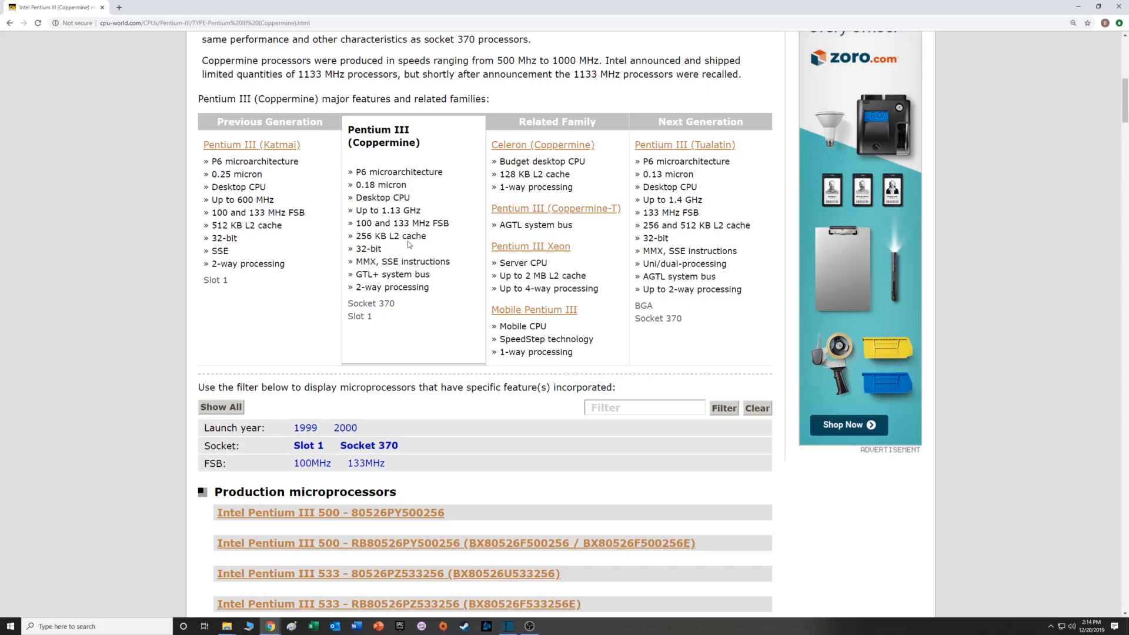
mouse_move(380, 249)
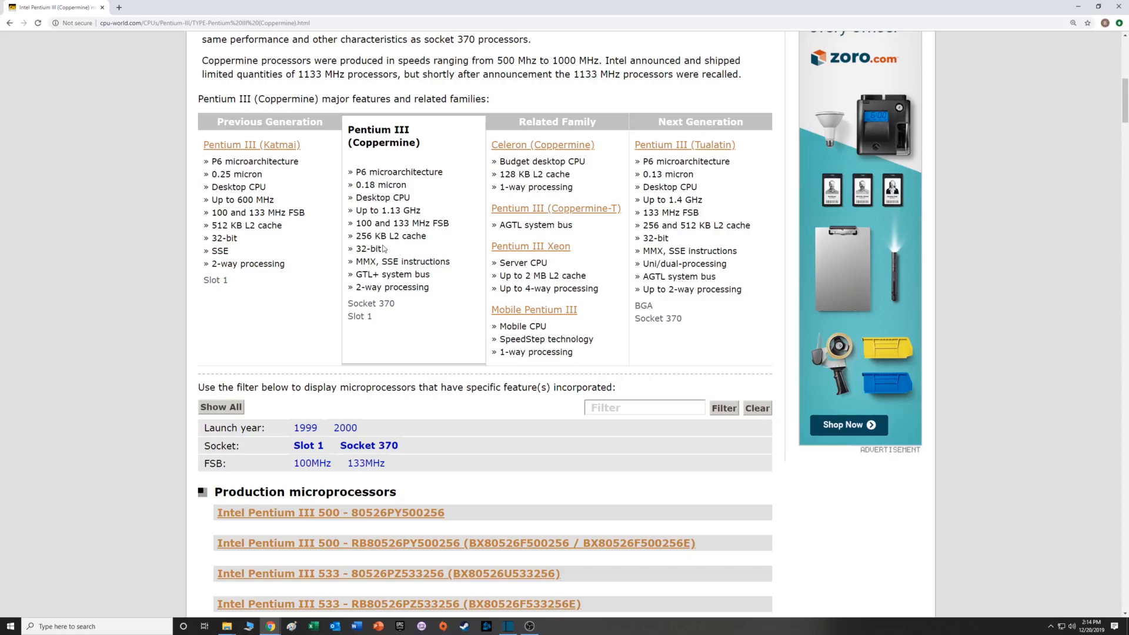
mouse_move(407, 262)
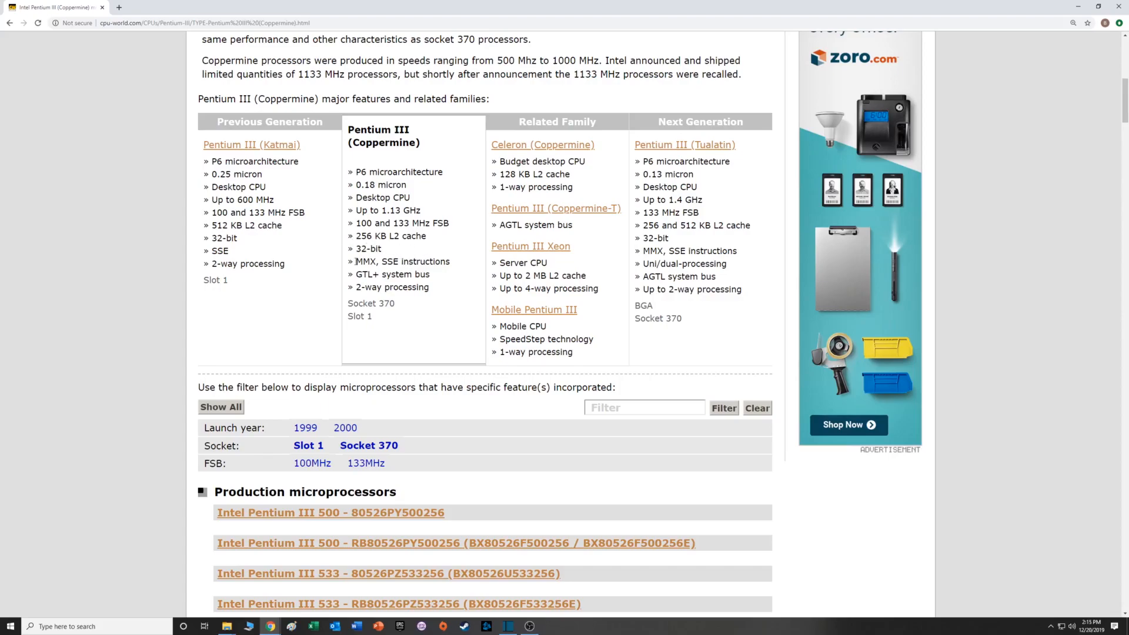
mouse_move(393, 250)
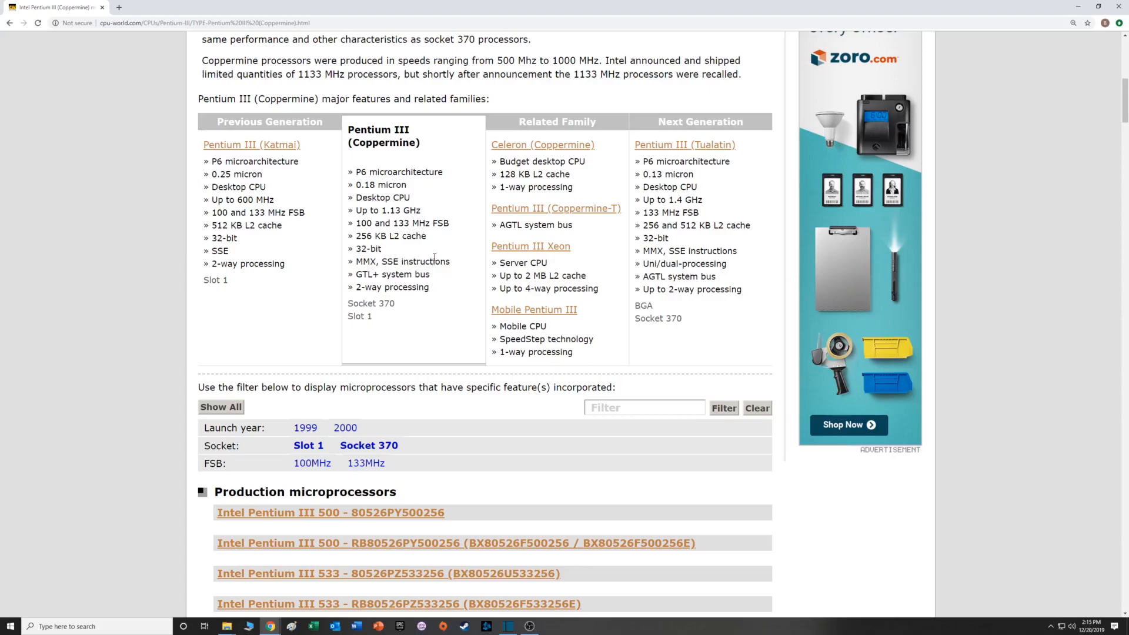
mouse_move(237, 286)
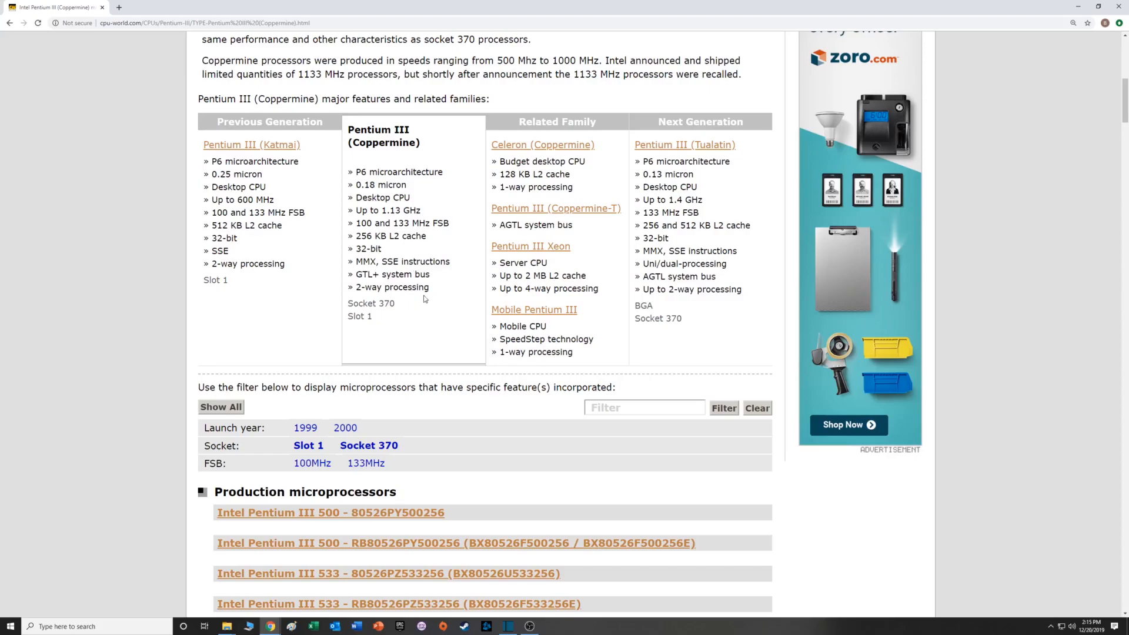
mouse_move(438, 301)
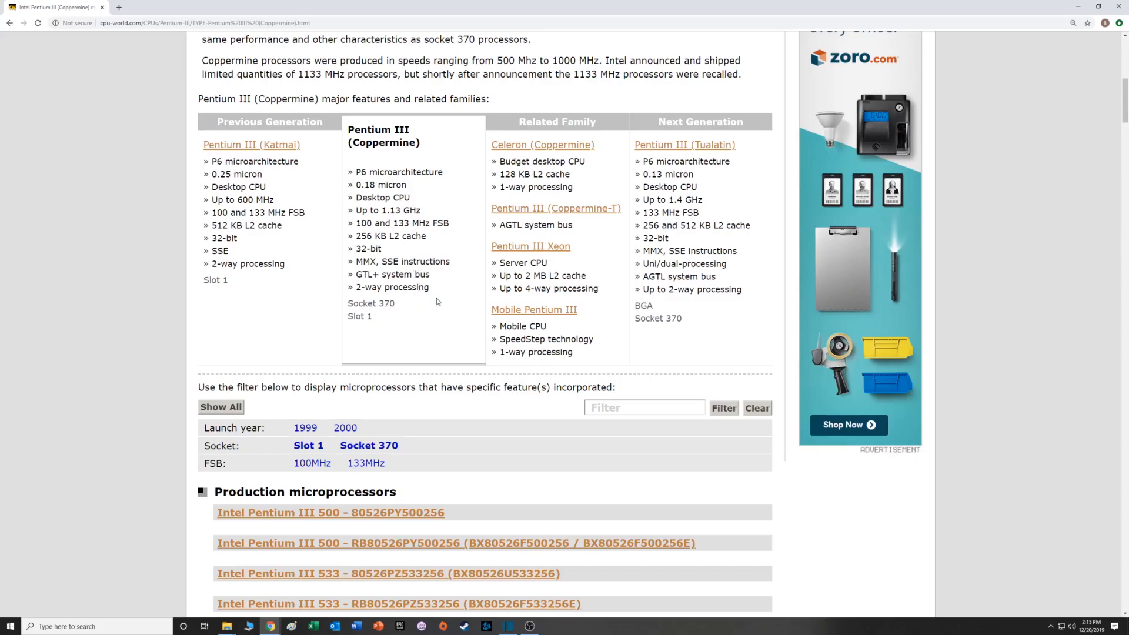
Scroll the Coppermine processor list from 600 MHz models down to the 1000 MHz entries.
scroll(down, 3)
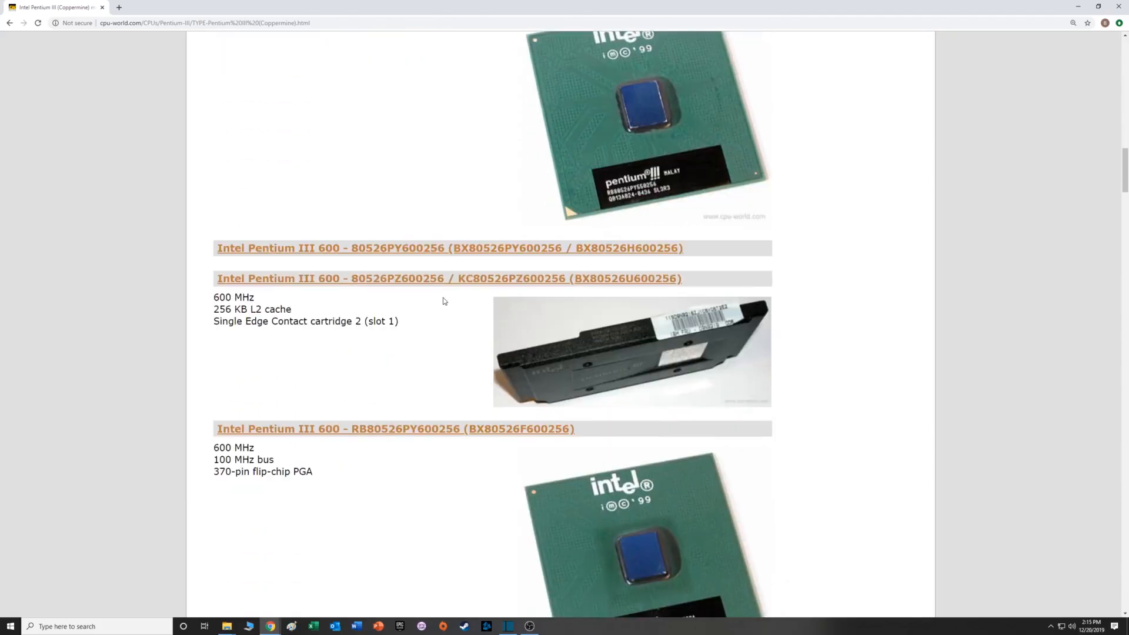
scroll(down, 3)
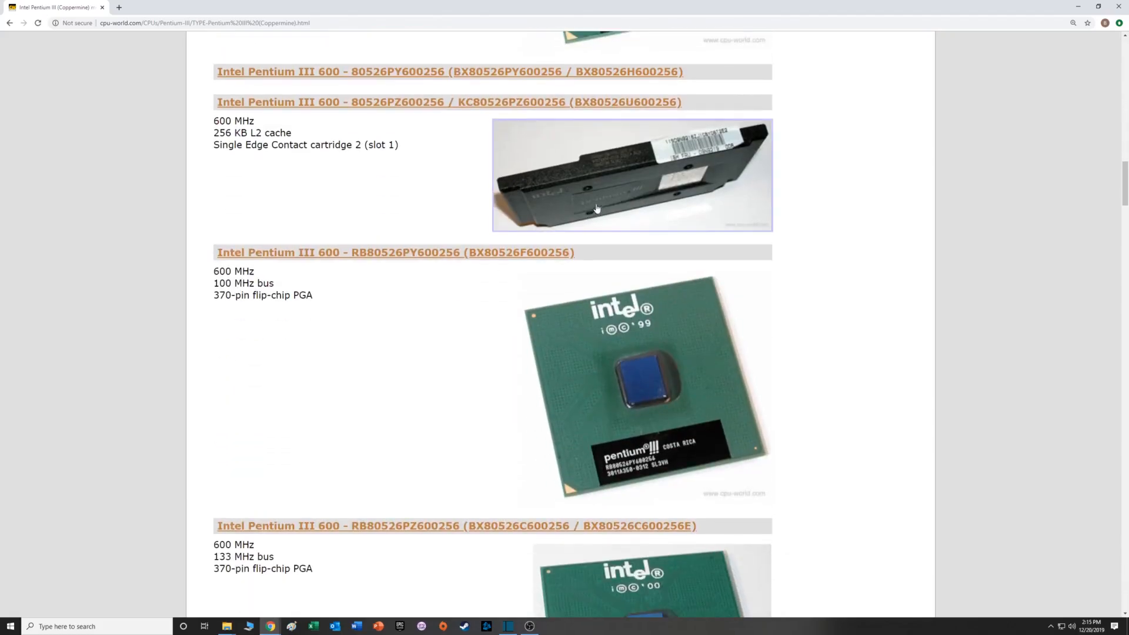
mouse_move(654, 169)
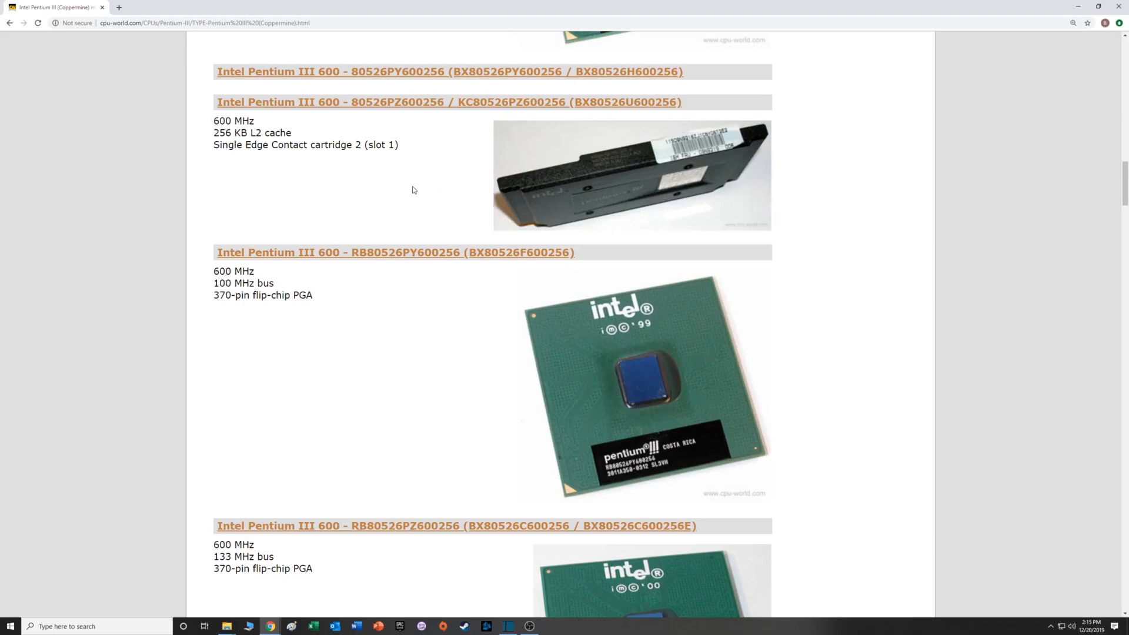
mouse_move(401, 350)
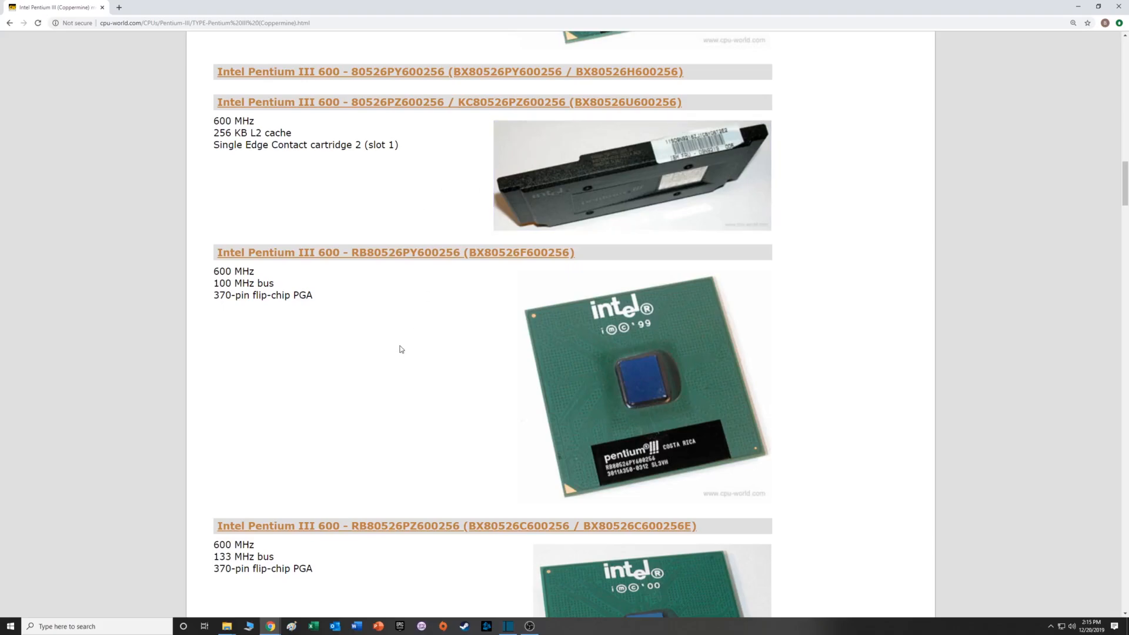
scroll(down, 3)
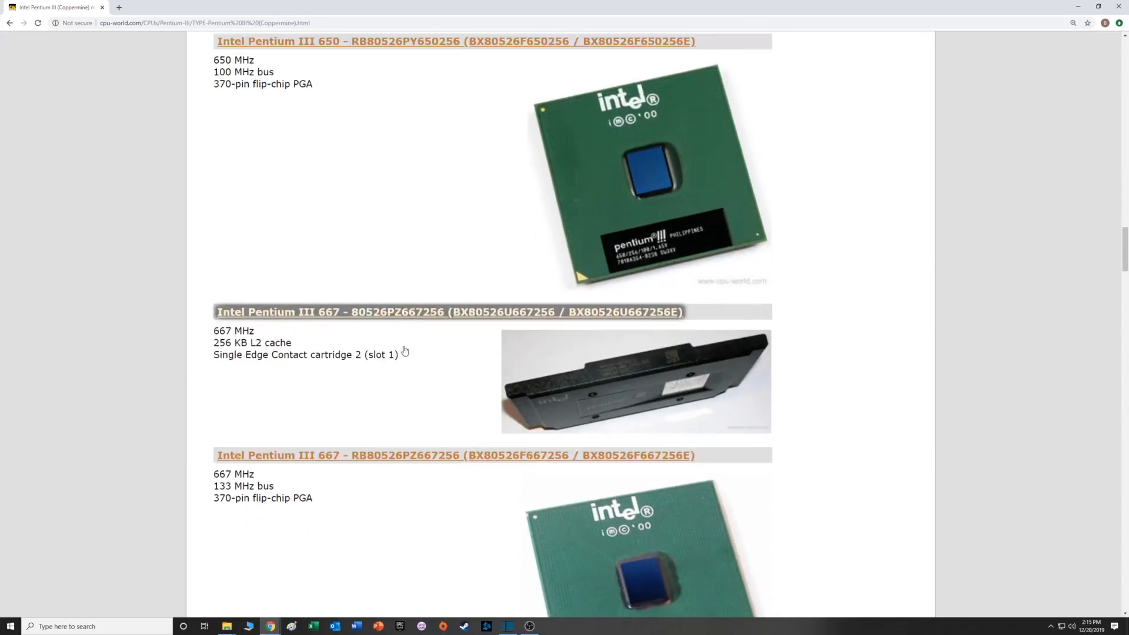
scroll(down, 3)
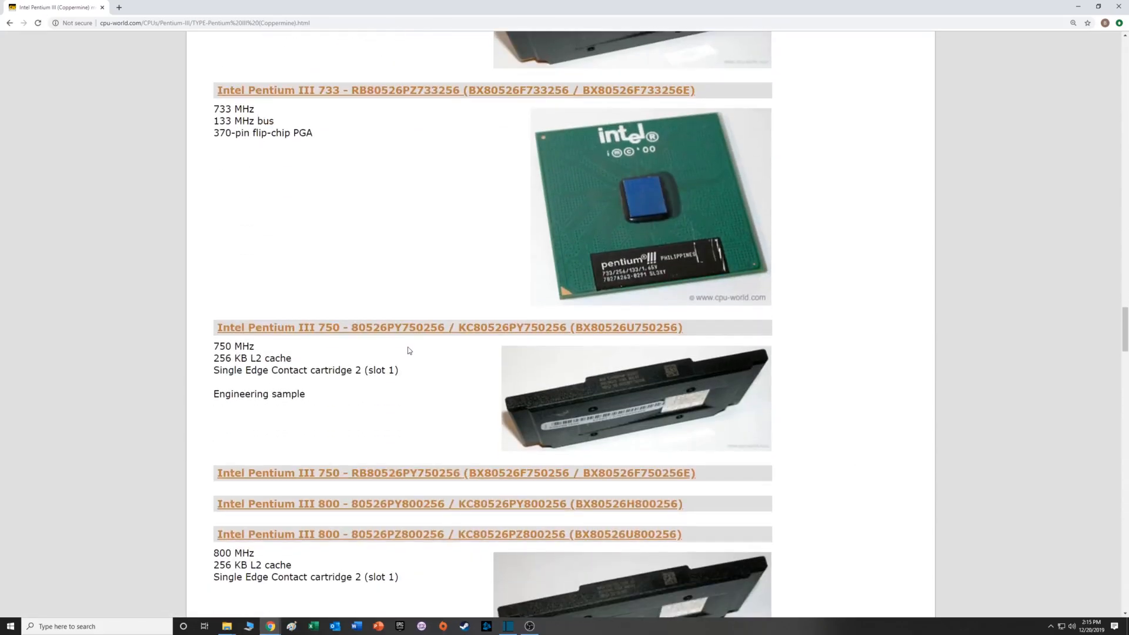
scroll(down, 3)
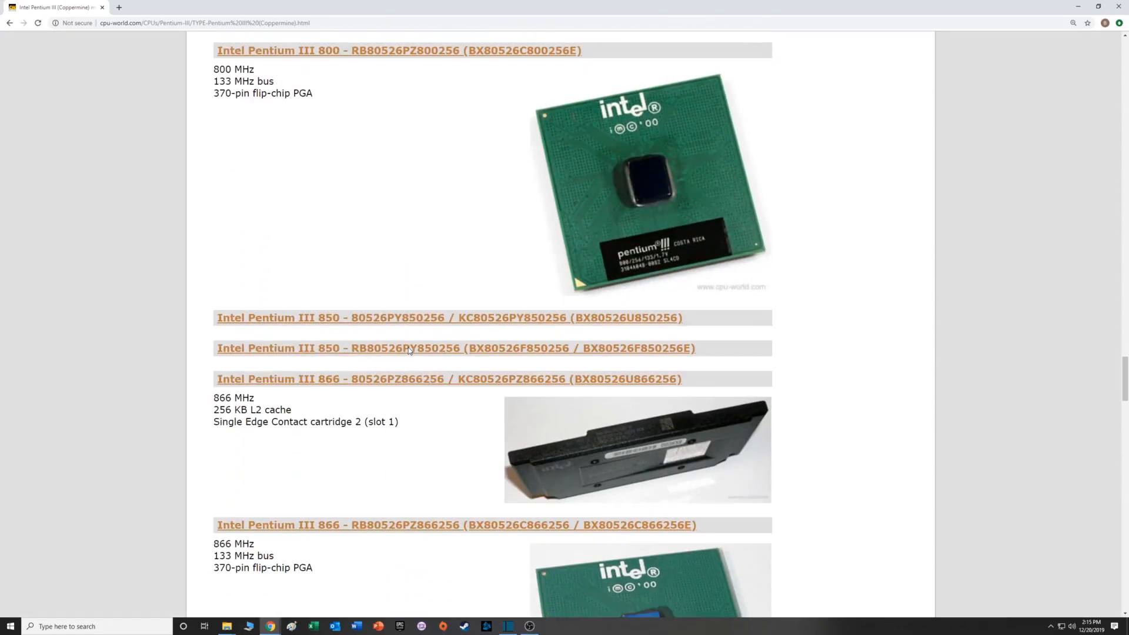
scroll(down, 3)
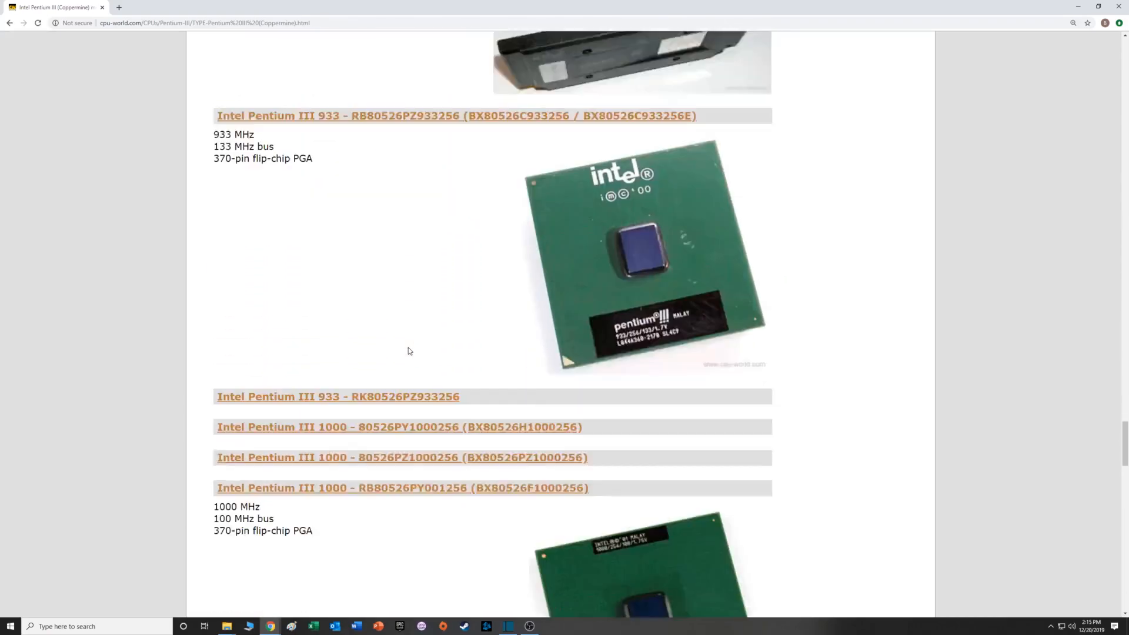
scroll(down, 3)
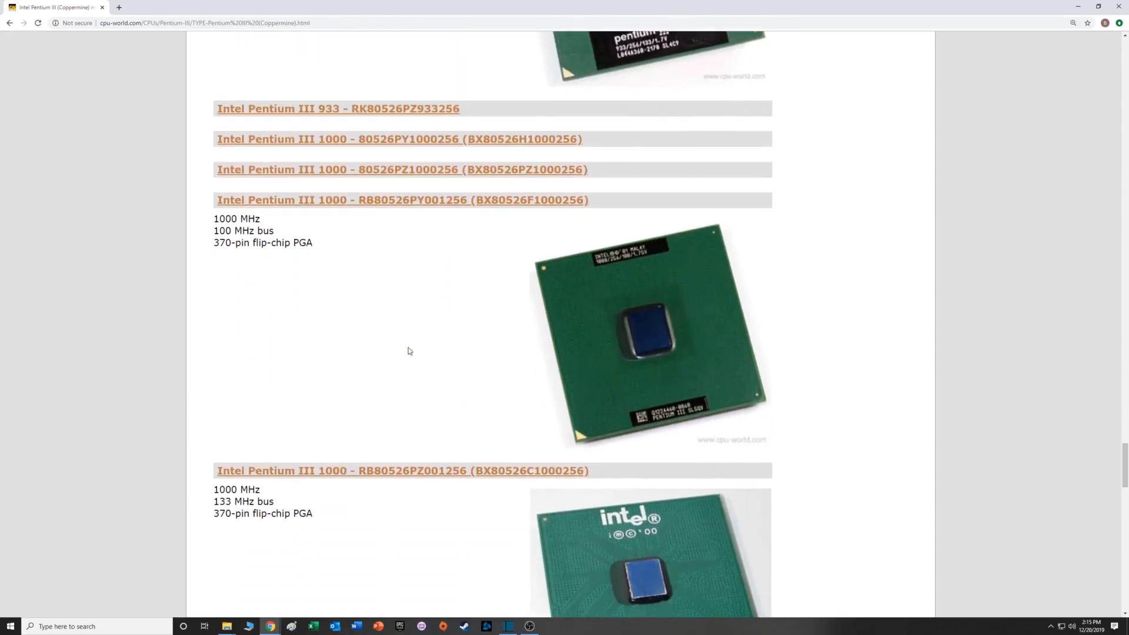
scroll(down, 3)
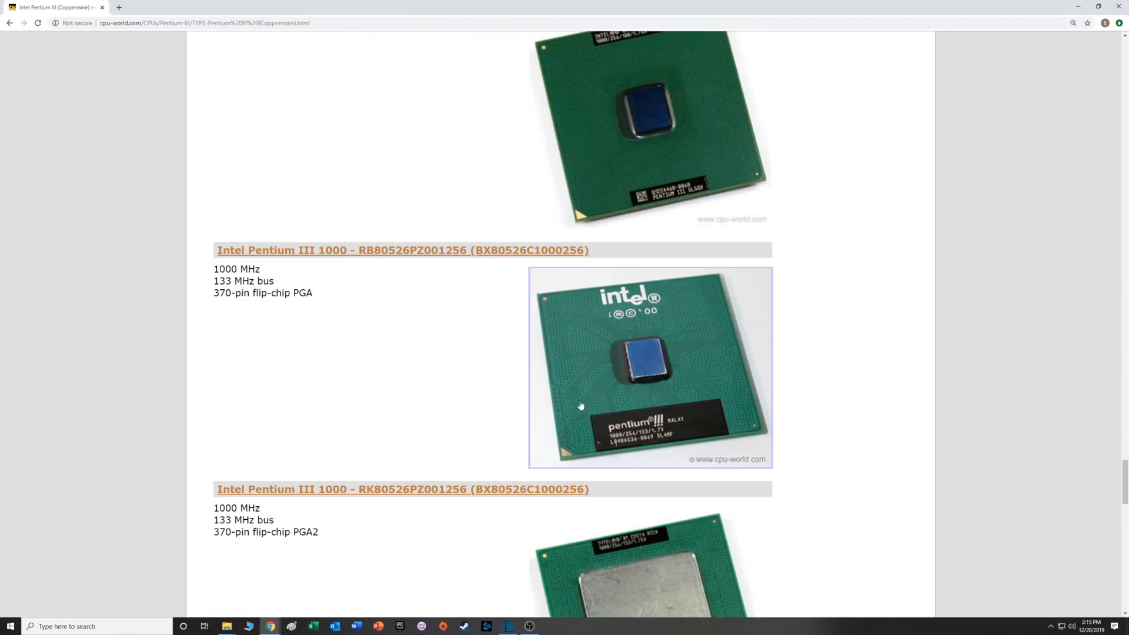
mouse_move(466, 387)
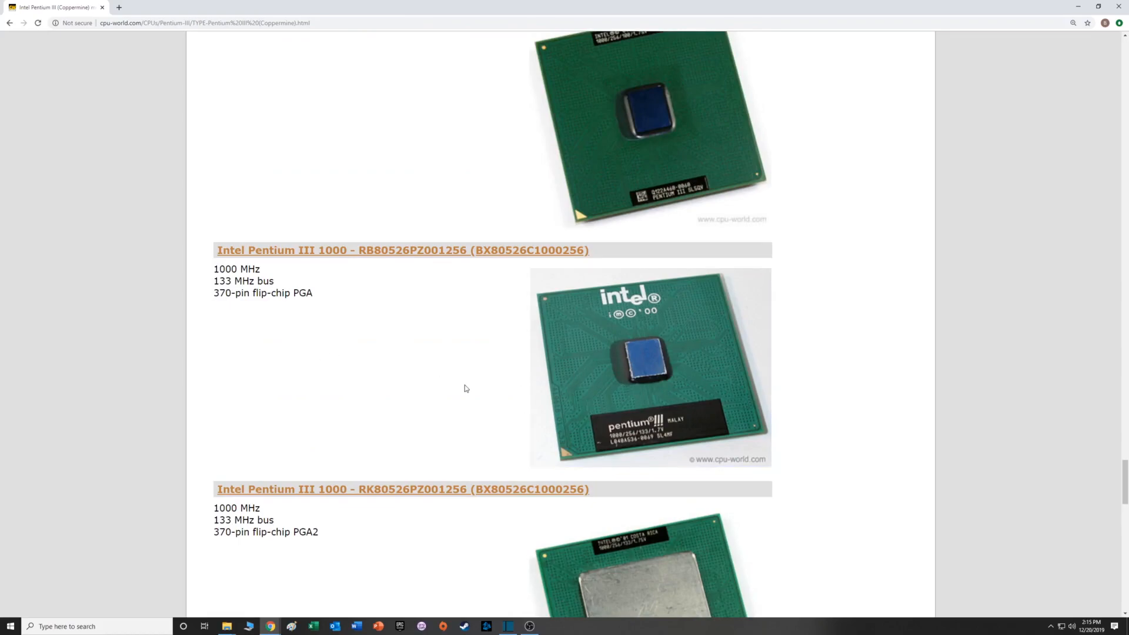
mouse_move(279, 285)
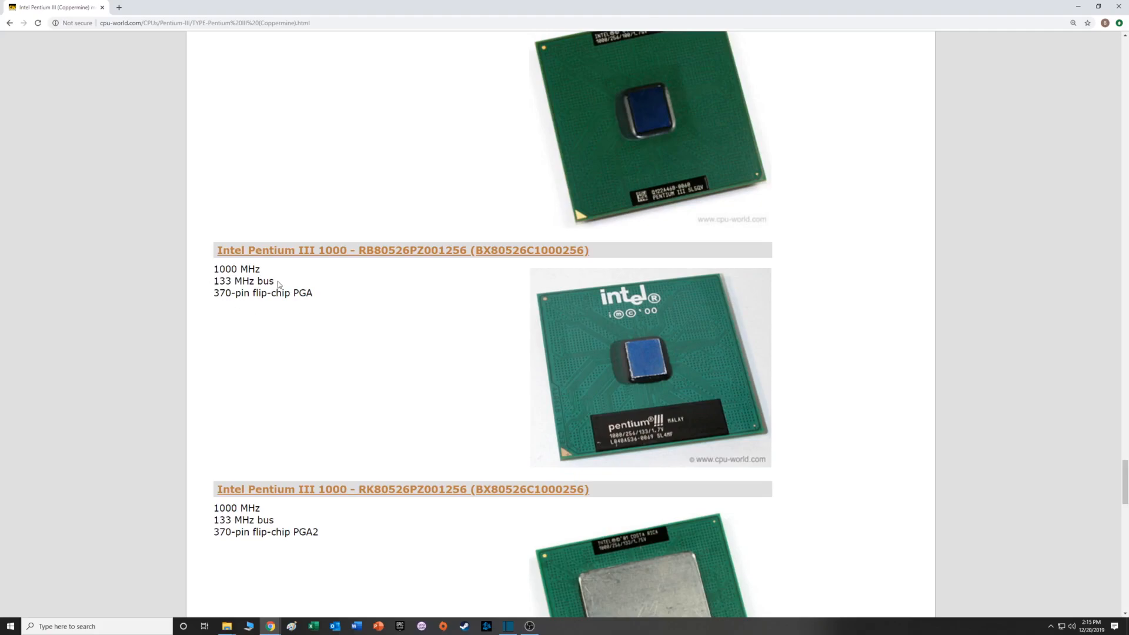
mouse_move(297, 288)
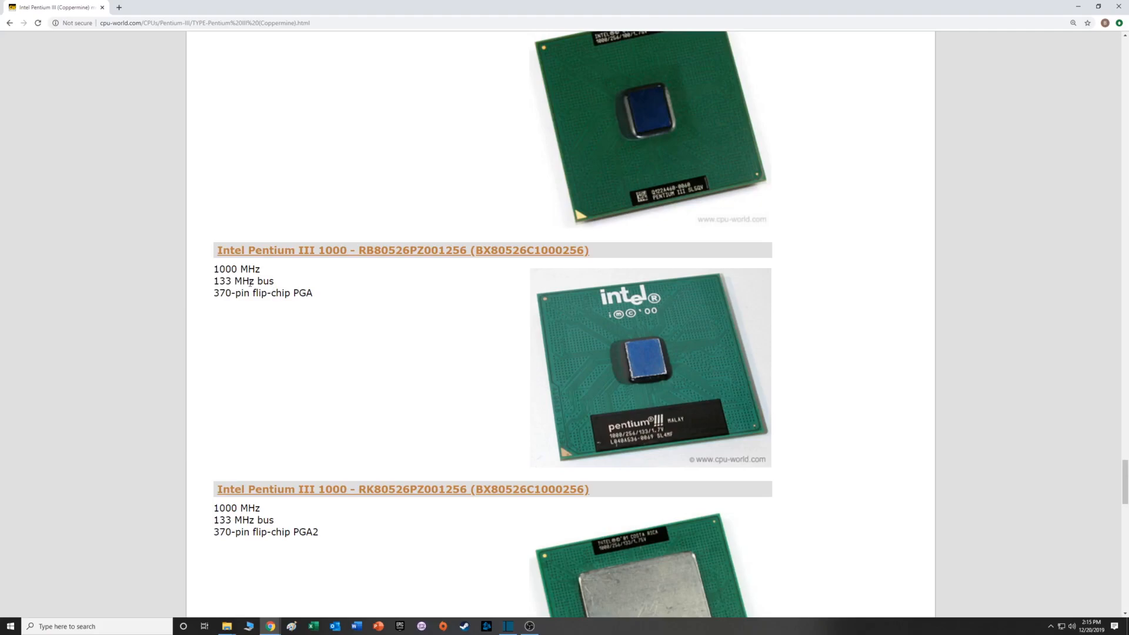
mouse_move(301, 290)
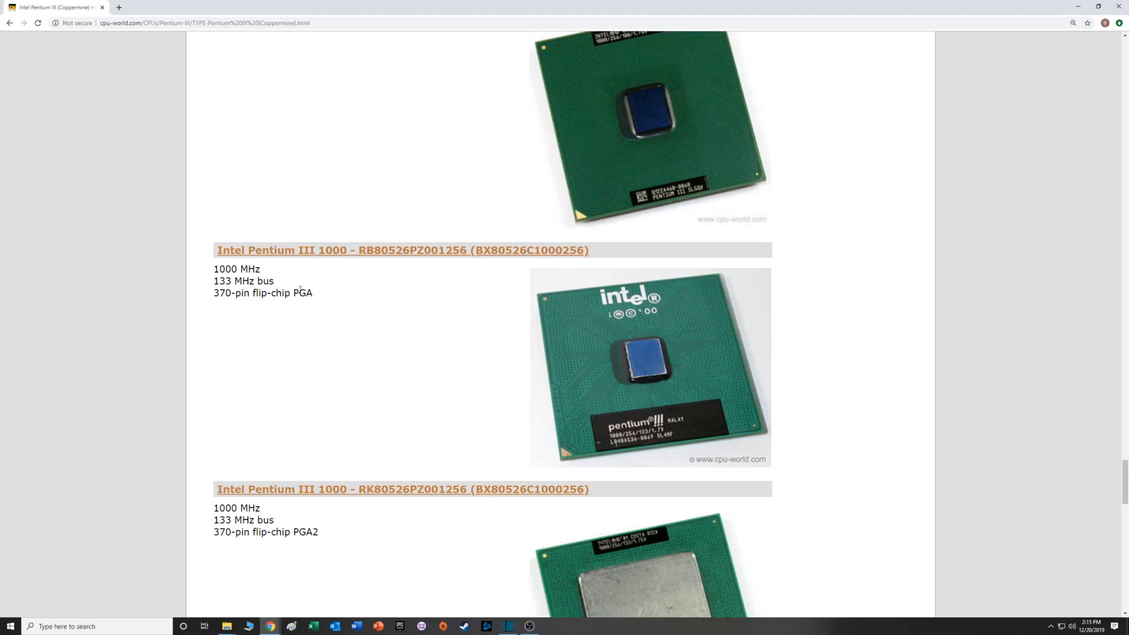
mouse_move(430, 286)
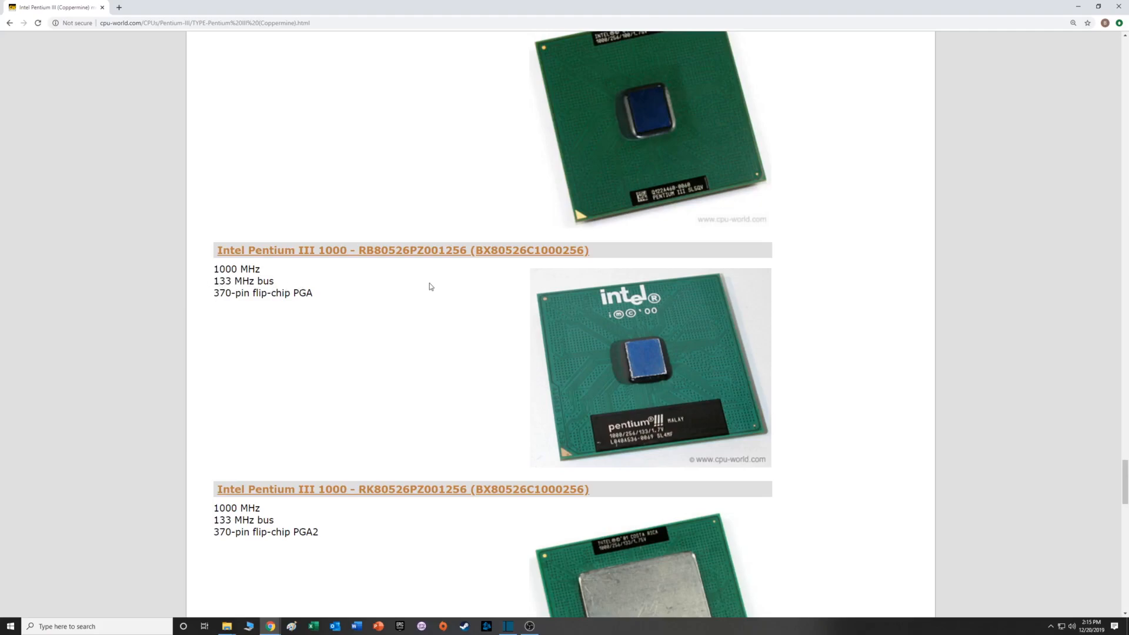
mouse_move(425, 344)
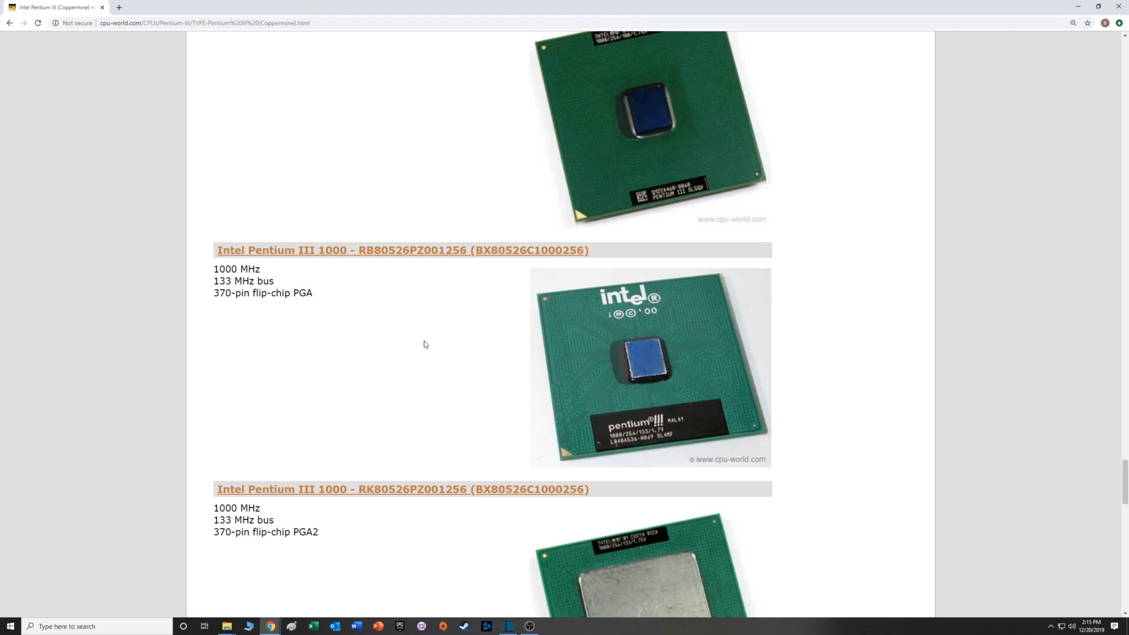
mouse_move(393, 345)
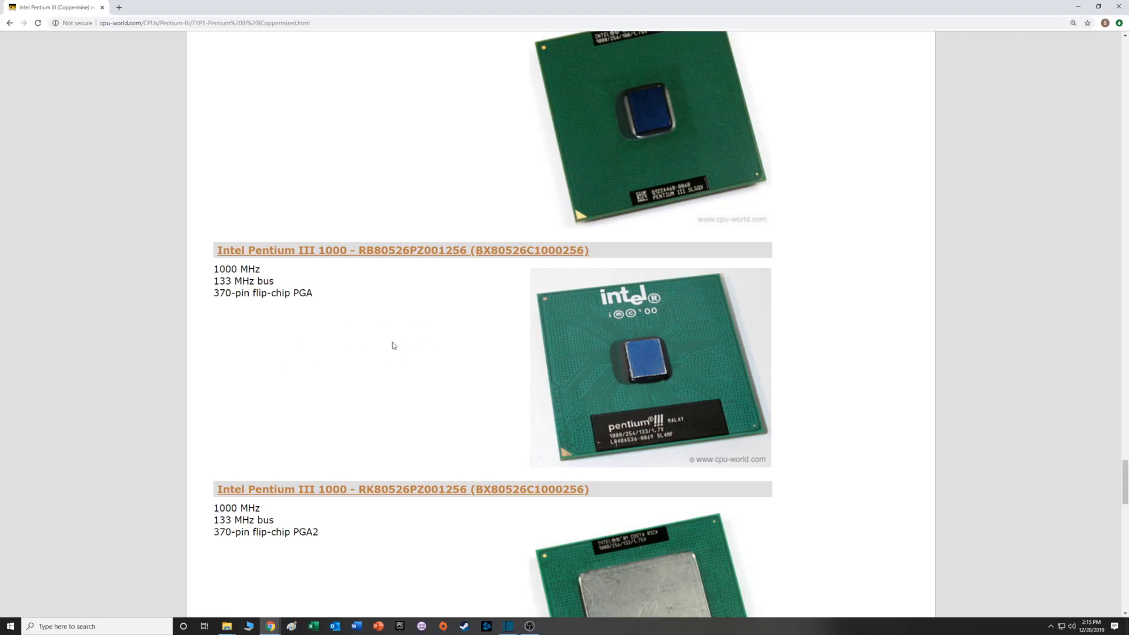
mouse_move(396, 364)
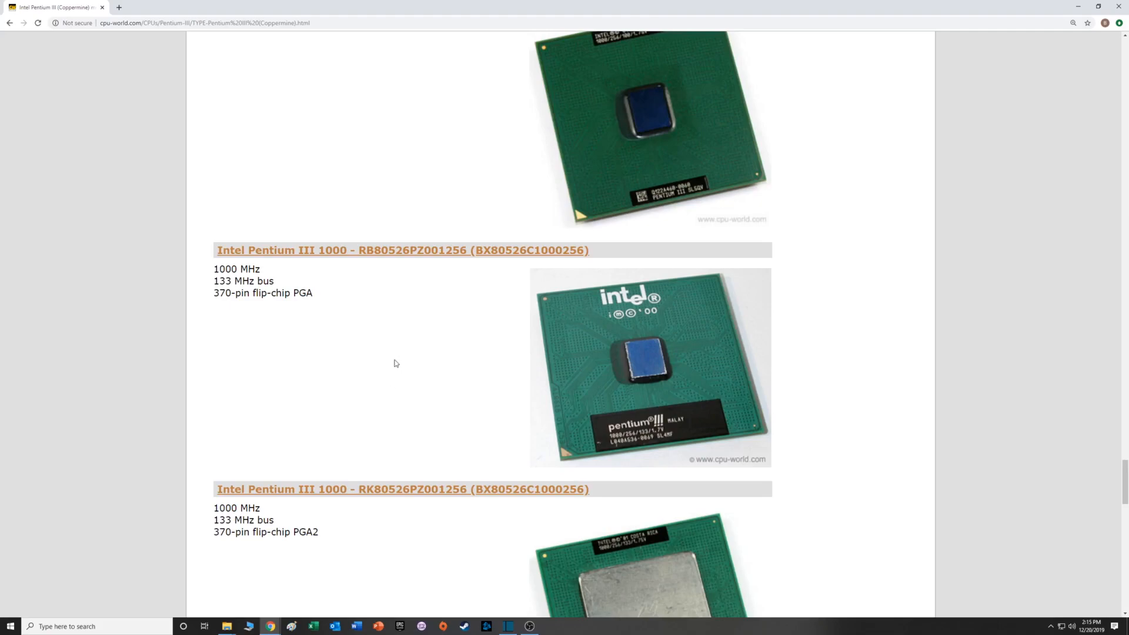
mouse_move(441, 356)
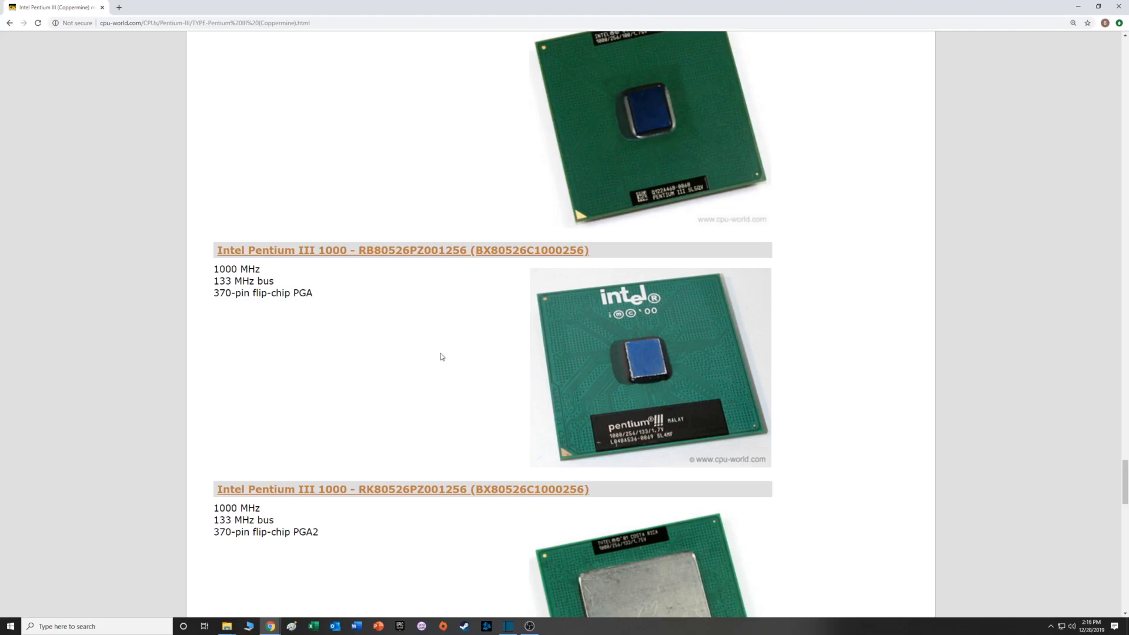
mouse_move(332, 346)
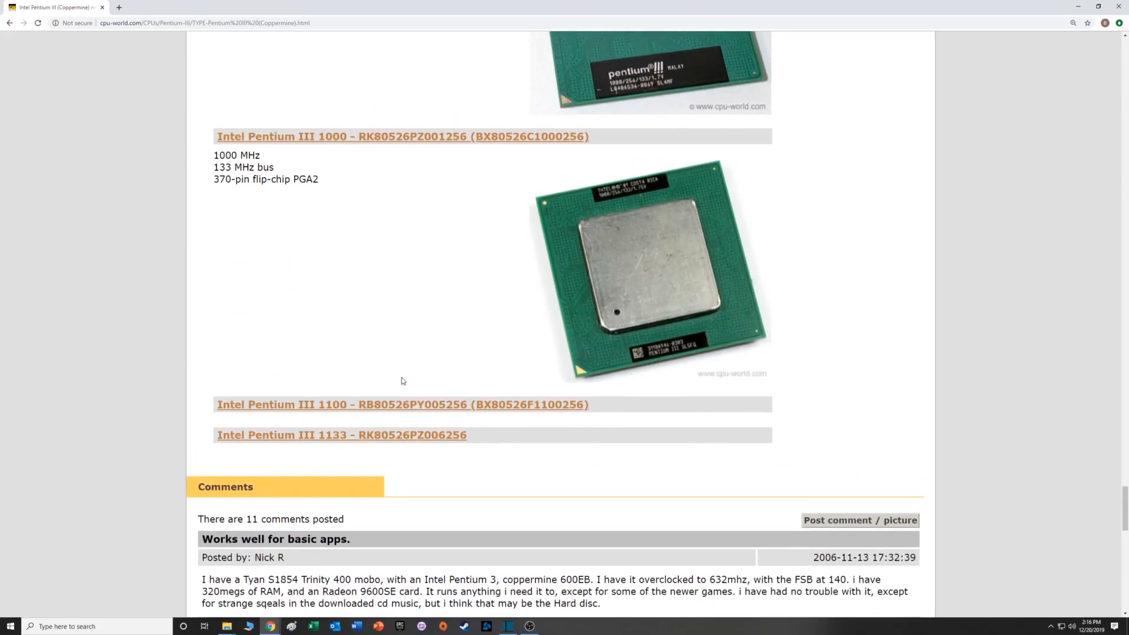
scroll(up, 3)
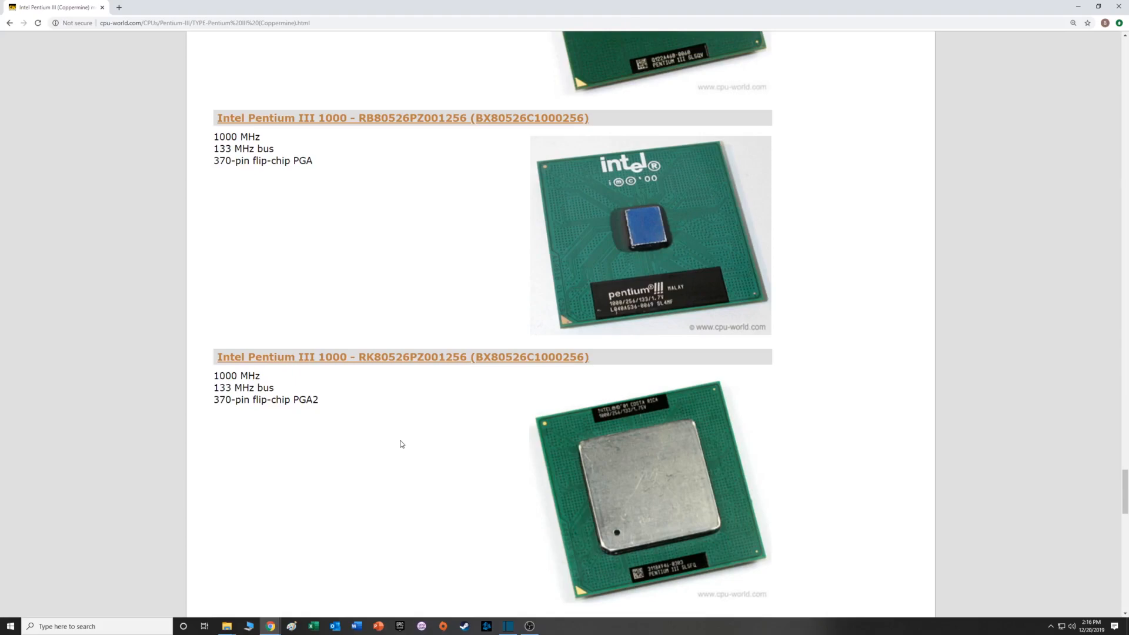
mouse_move(670, 244)
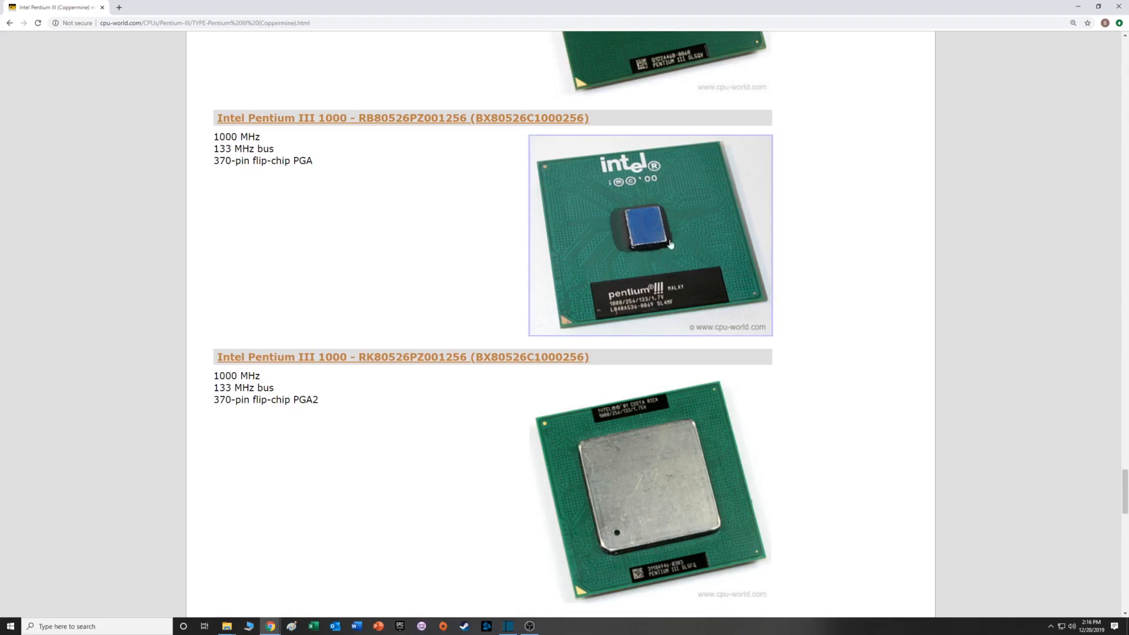
mouse_move(807, 333)
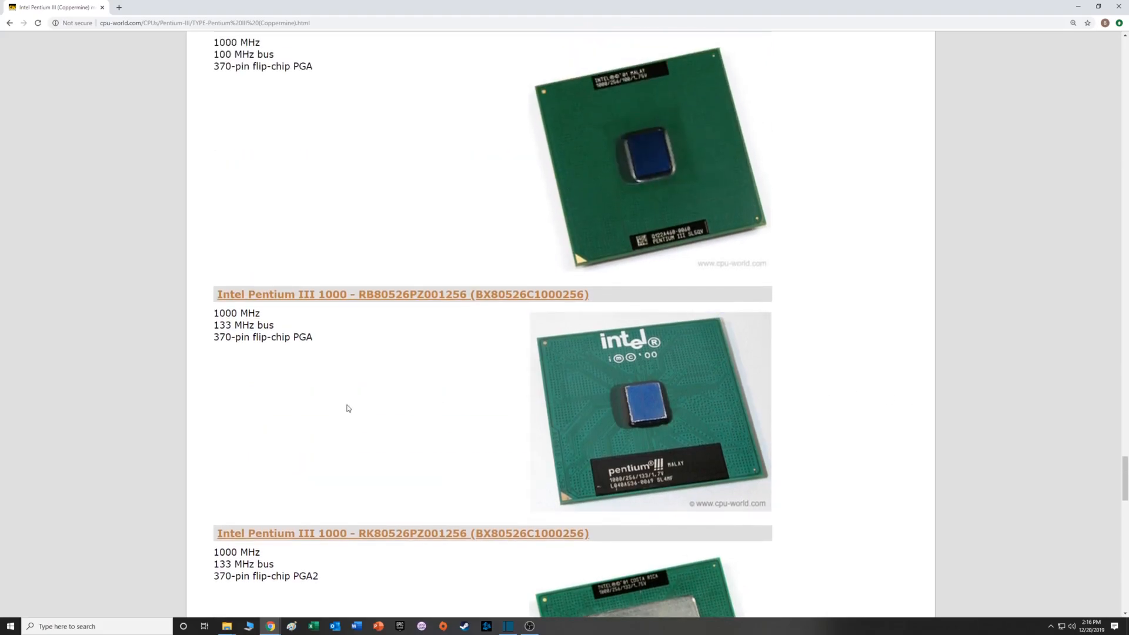
mouse_move(819, 445)
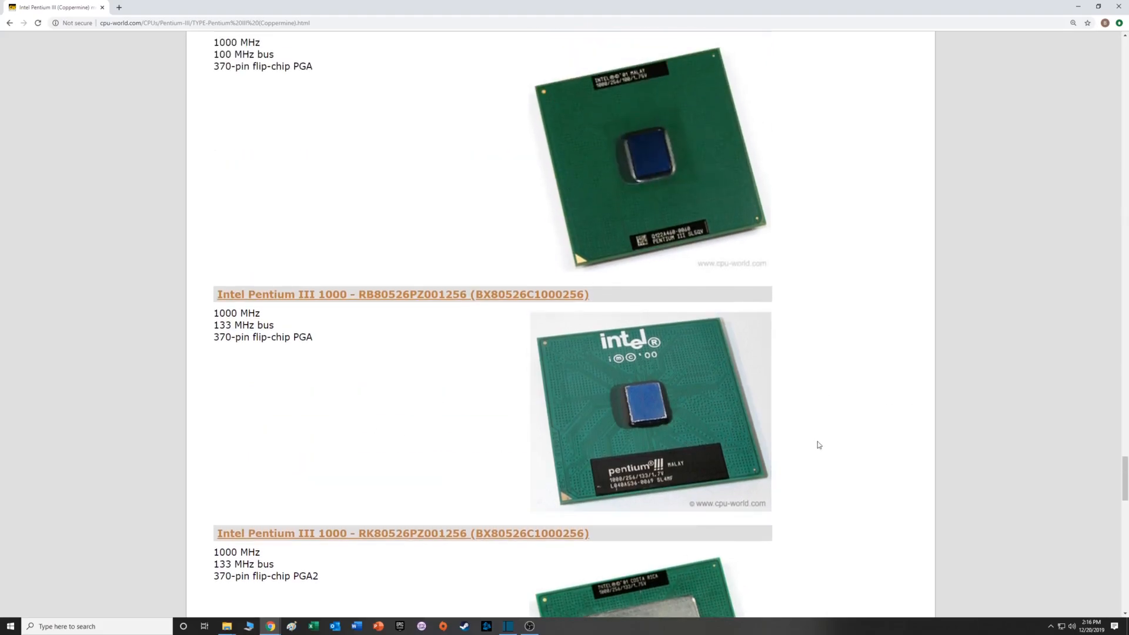
mouse_move(799, 455)
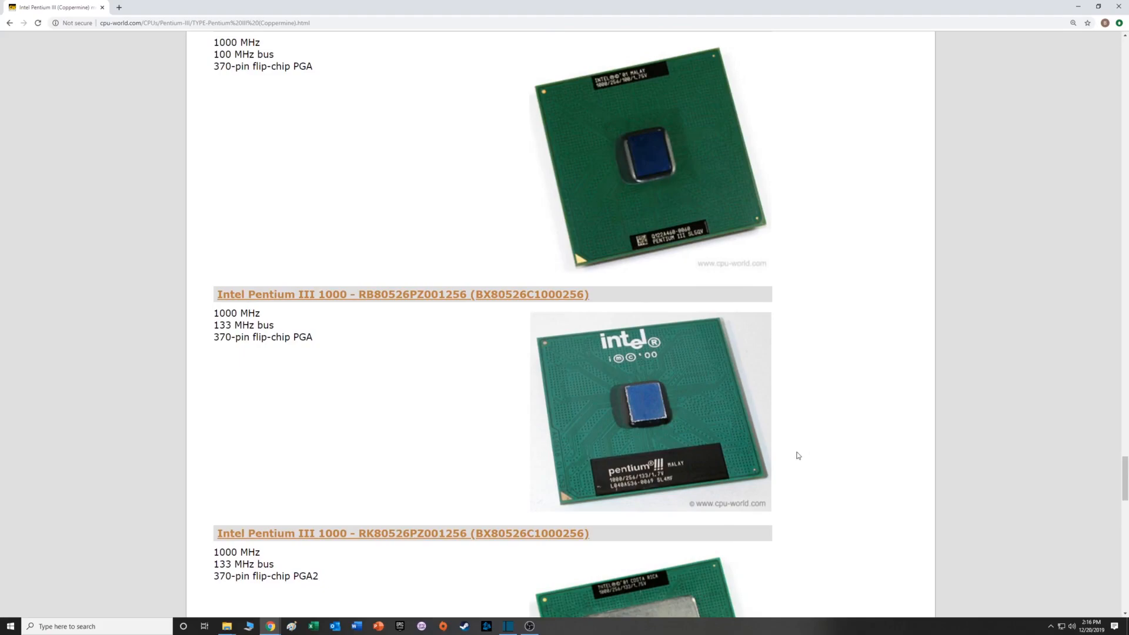
mouse_move(667, 271)
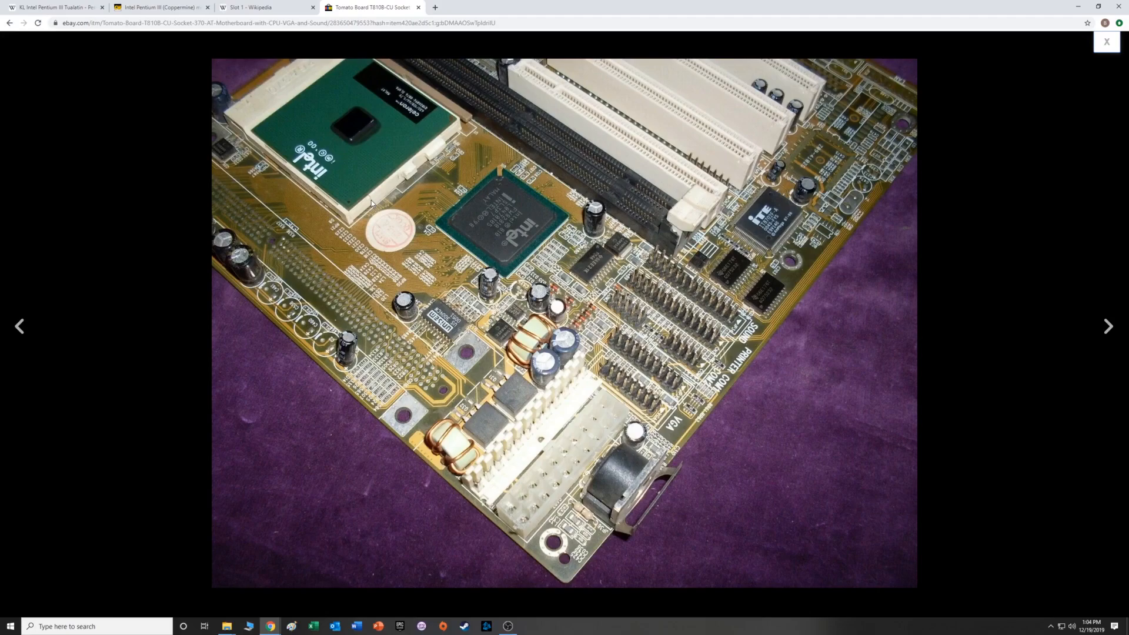
mouse_move(10, 27)
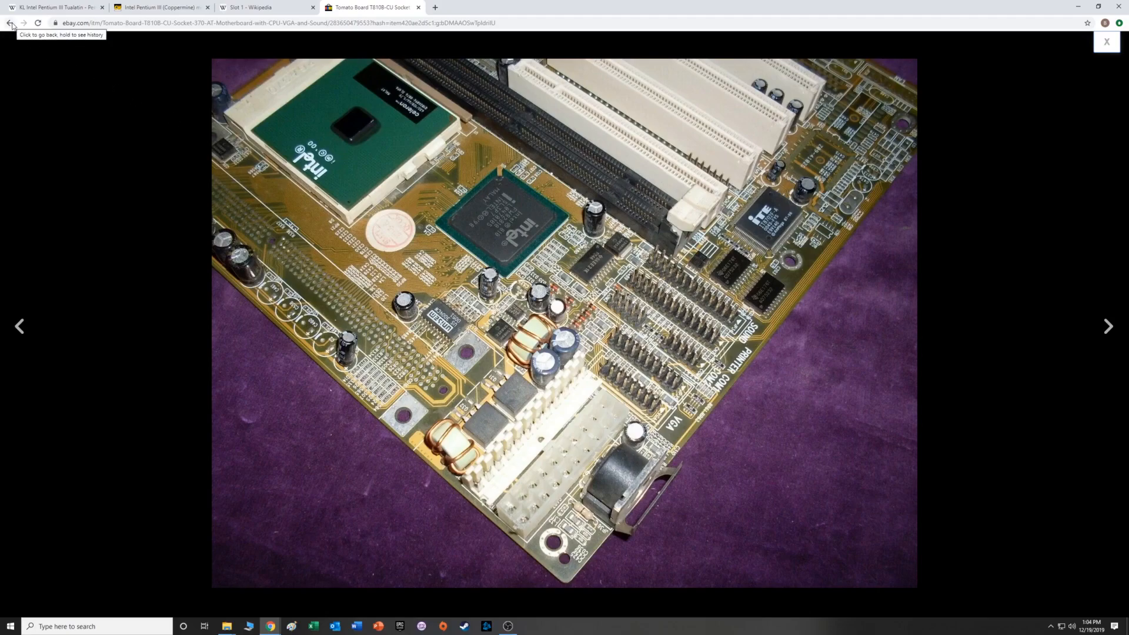
Go back from the photo viewer to the GBP 27.50 Tomato Board T810B-CU listing.
click(1106, 41)
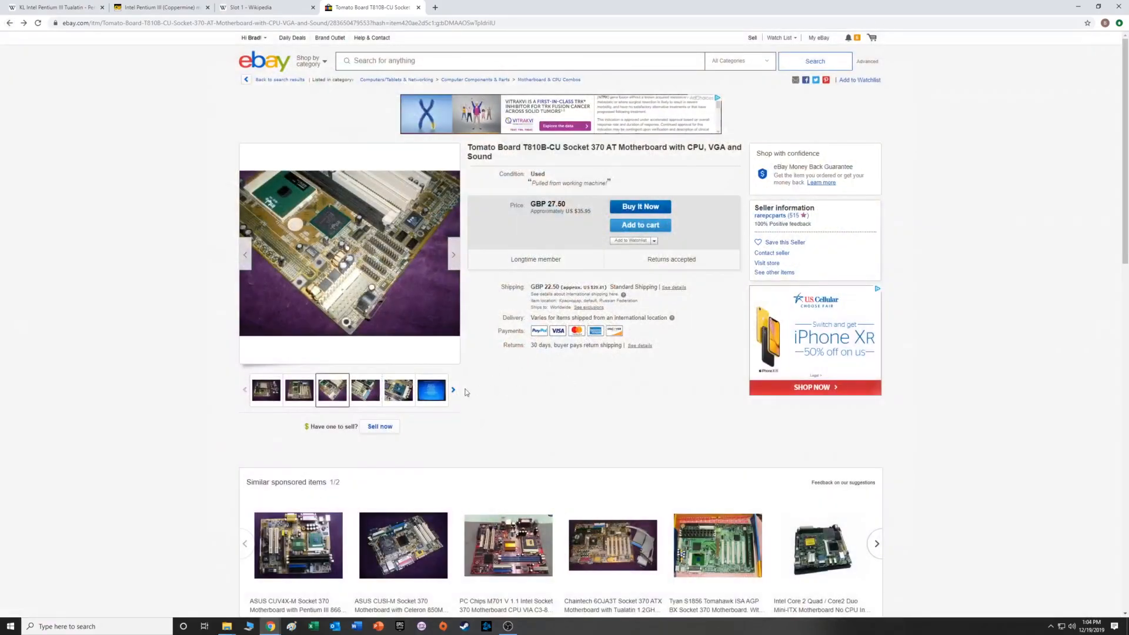